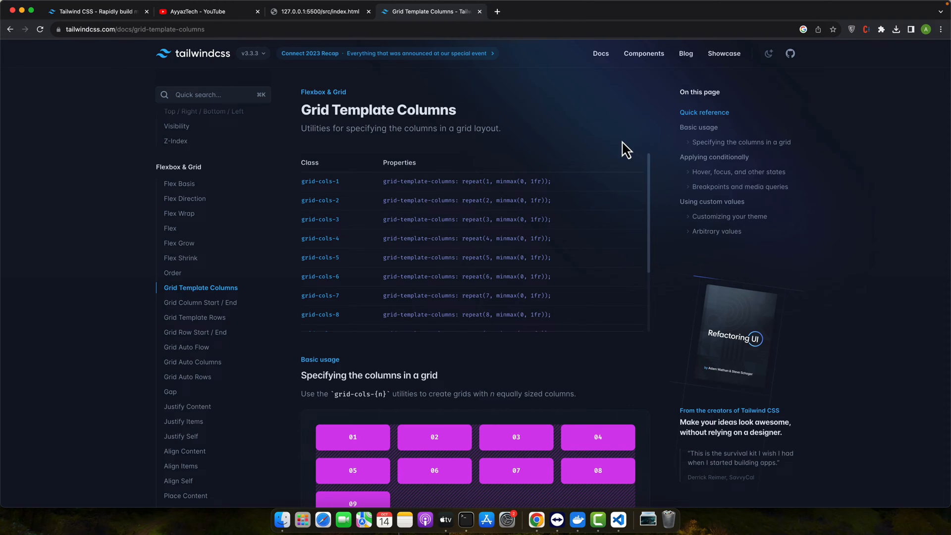
mouse_move(619, 148)
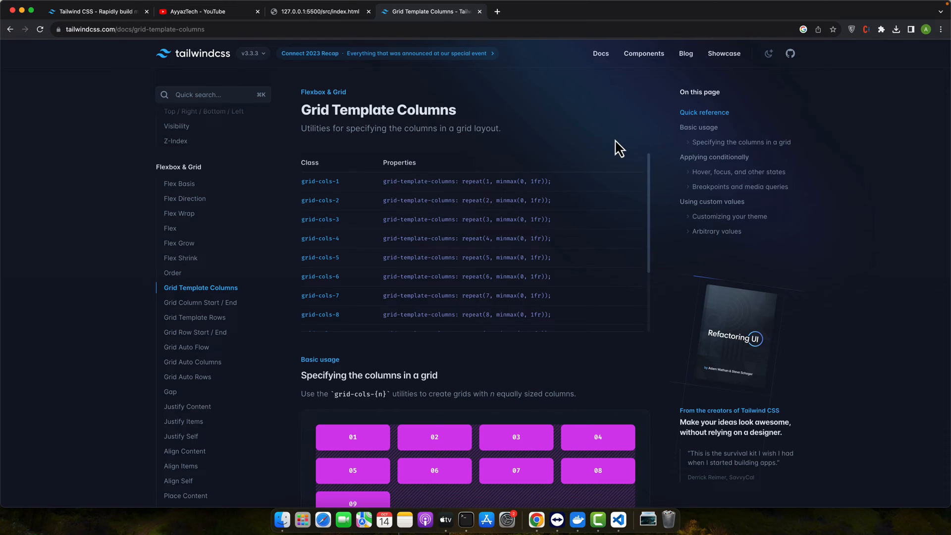
Step: Give the Flex div flex bg-red-700 w-96 h-96 text-white justify-center items-center, save, and preview it
key("Cmd+Tab")
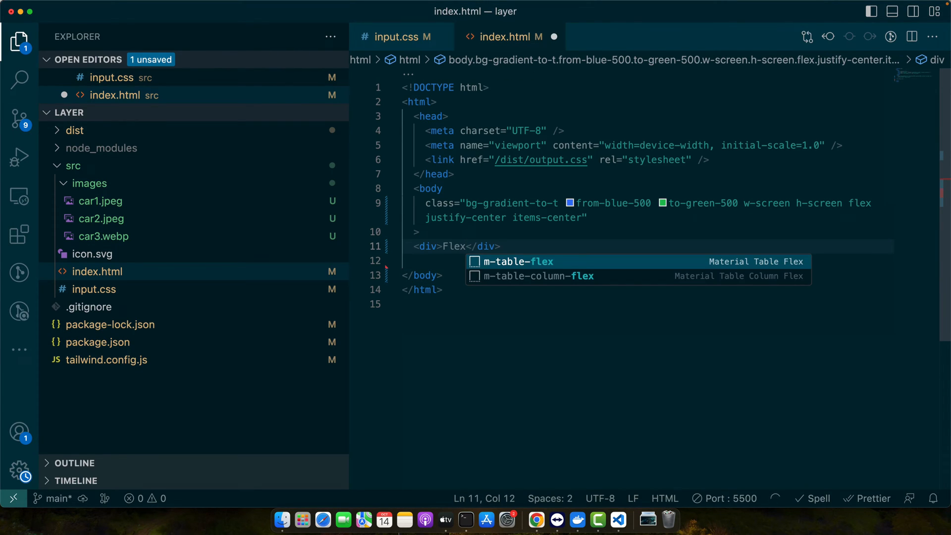
type("class=\"flex")
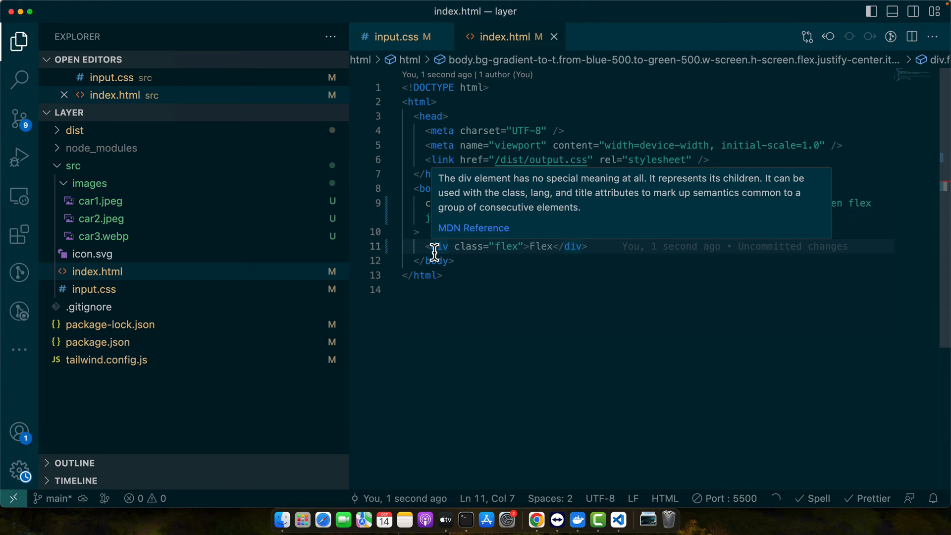
mouse_move(553, 247)
type(" bg-red-700 w-96")
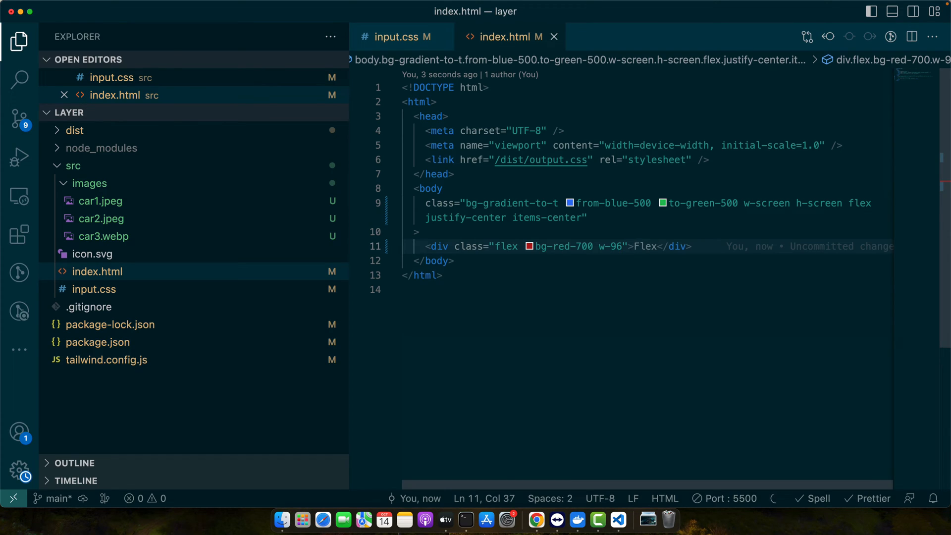
type("h-96 text-c")
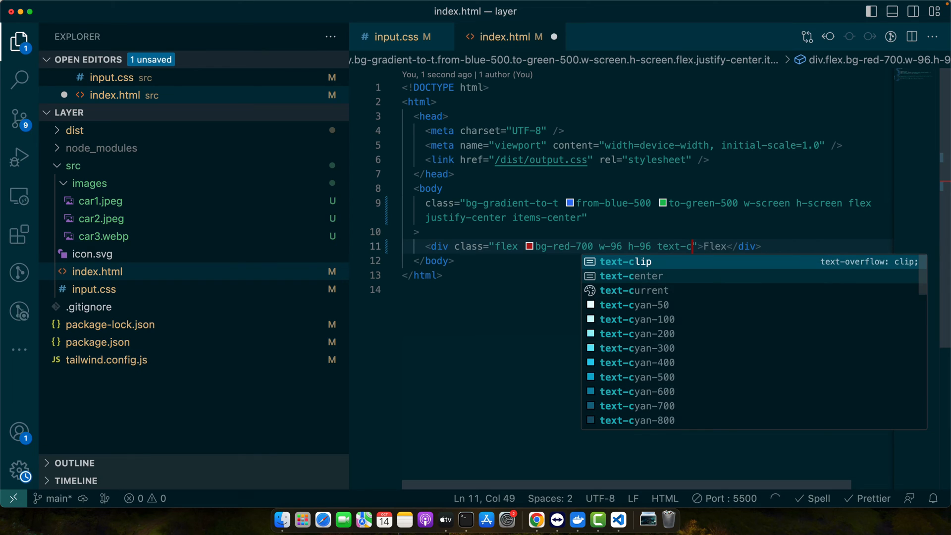
type("white")
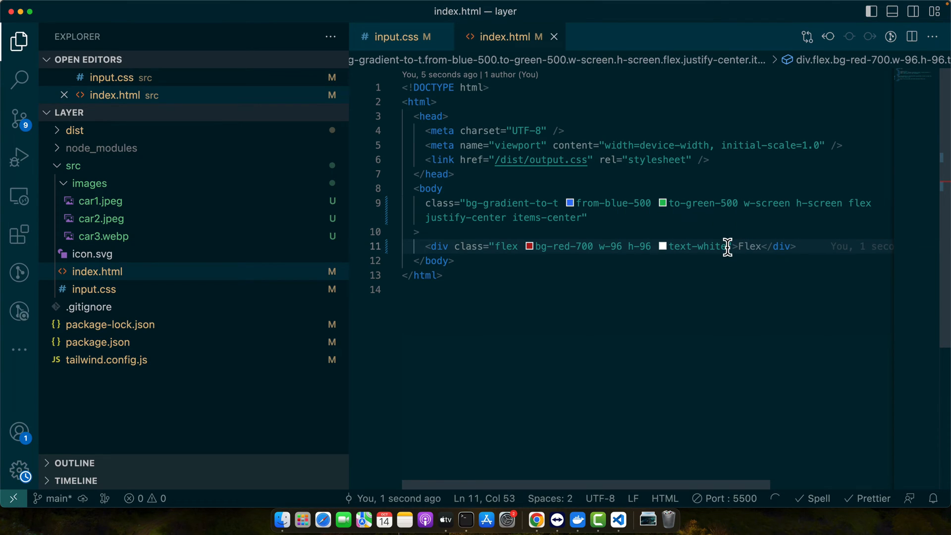
type("justify-center")
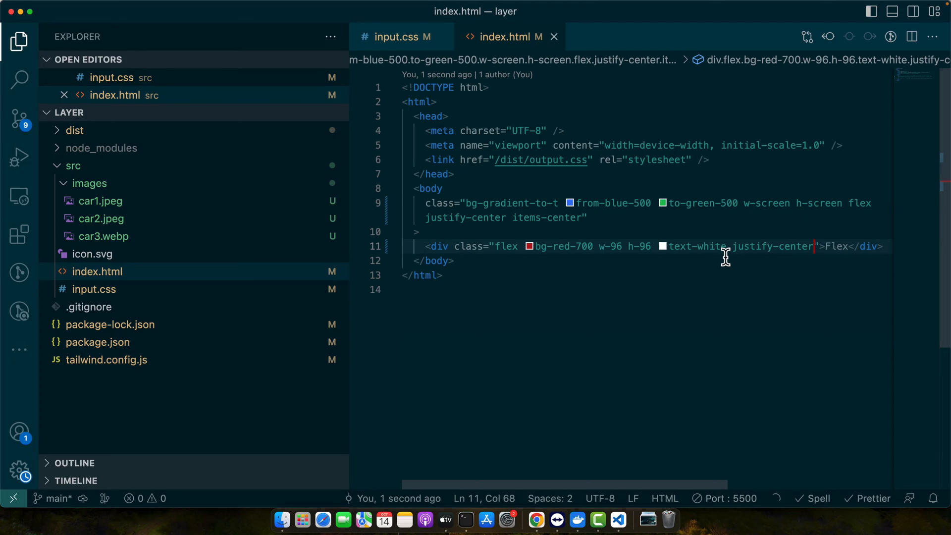
key("Backspace")
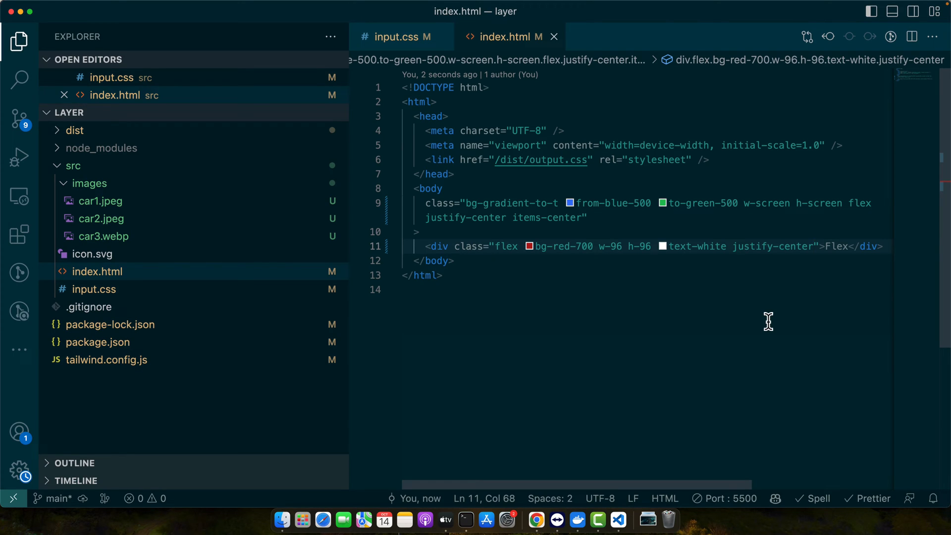
type("items-")
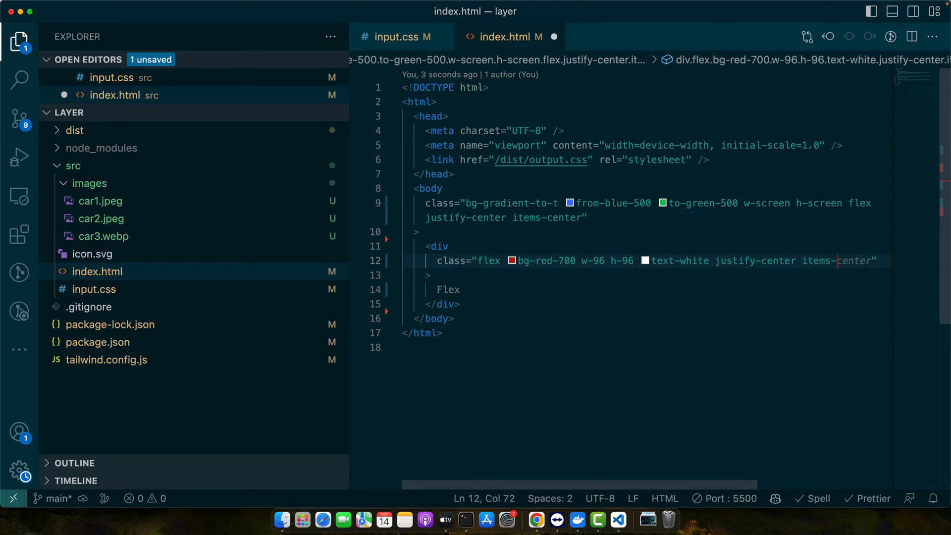
key("cmd+s")
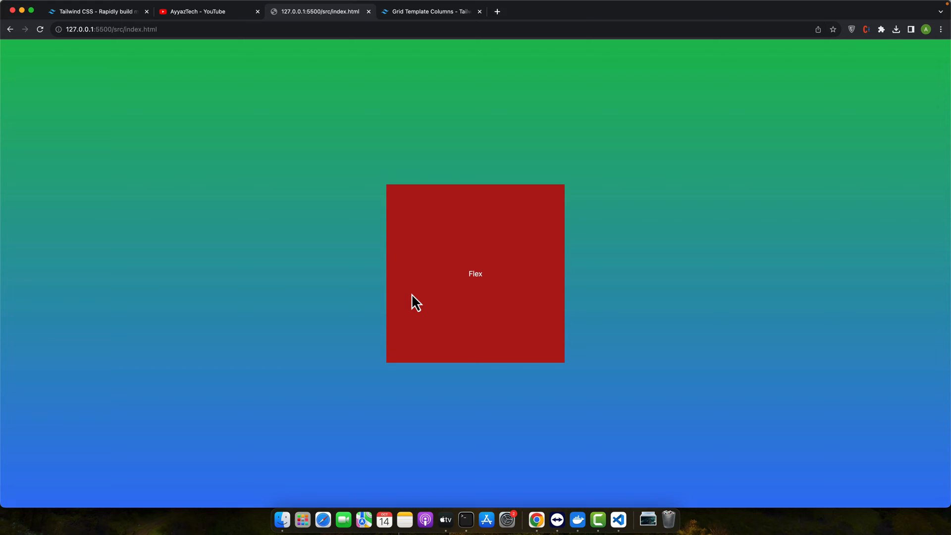
left_click(617, 520)
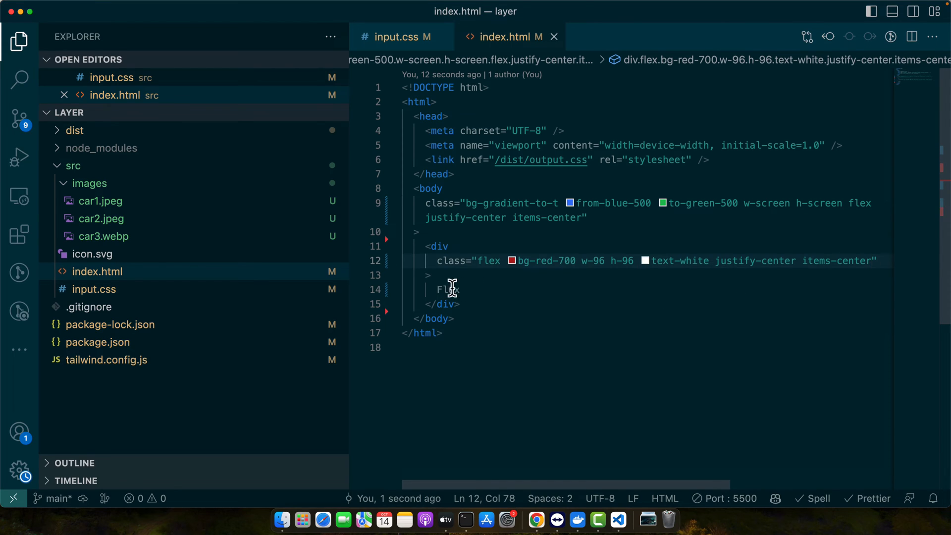
Step: Add Hello and world child divs with w-100 h-100 border-solid border-[2px], plus flex-col on the parent
type("<div>Hello</div>")
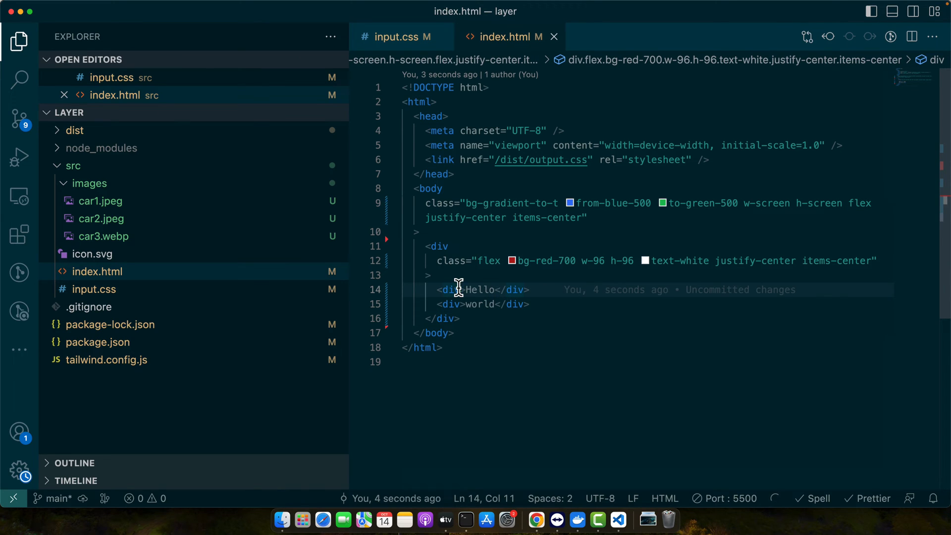
type("class=\"w-100 h-100 border border-solid border-[2]\"")
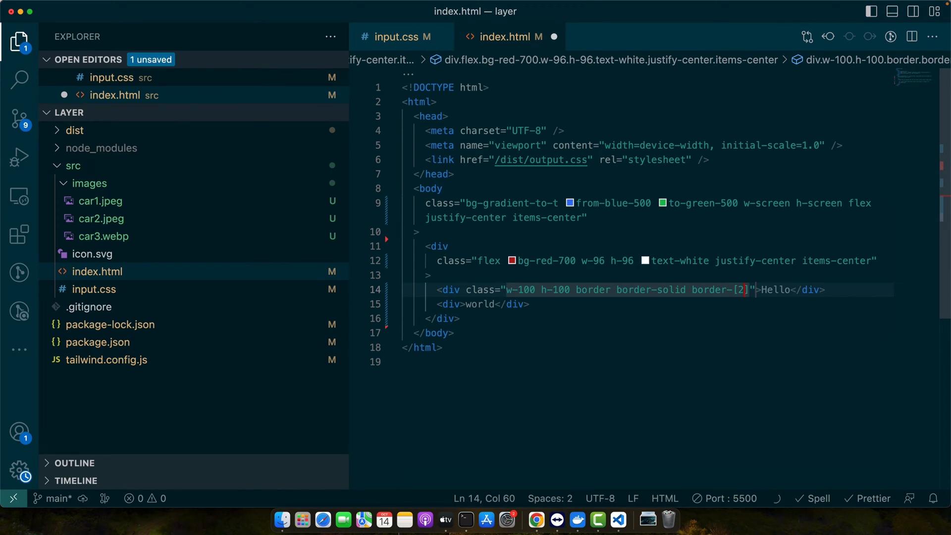
type("px")
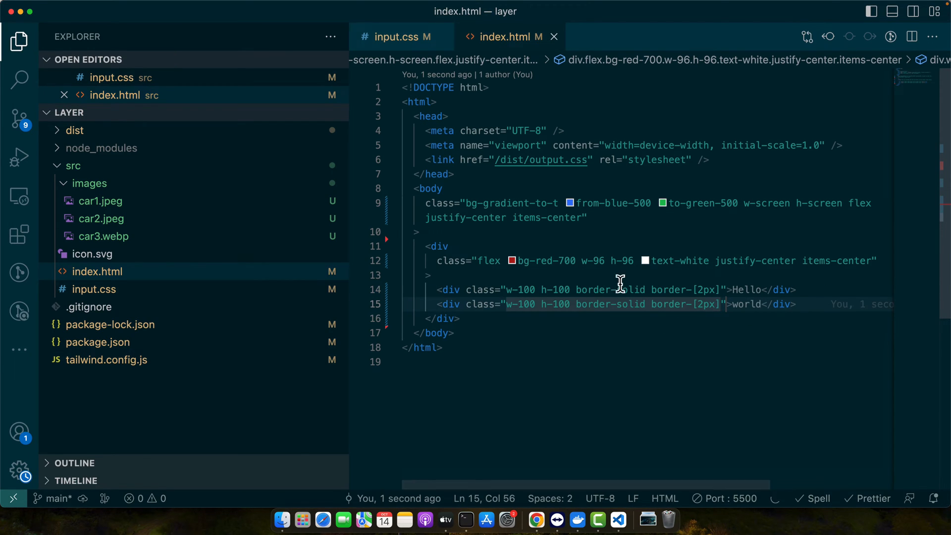
mouse_move(479, 250)
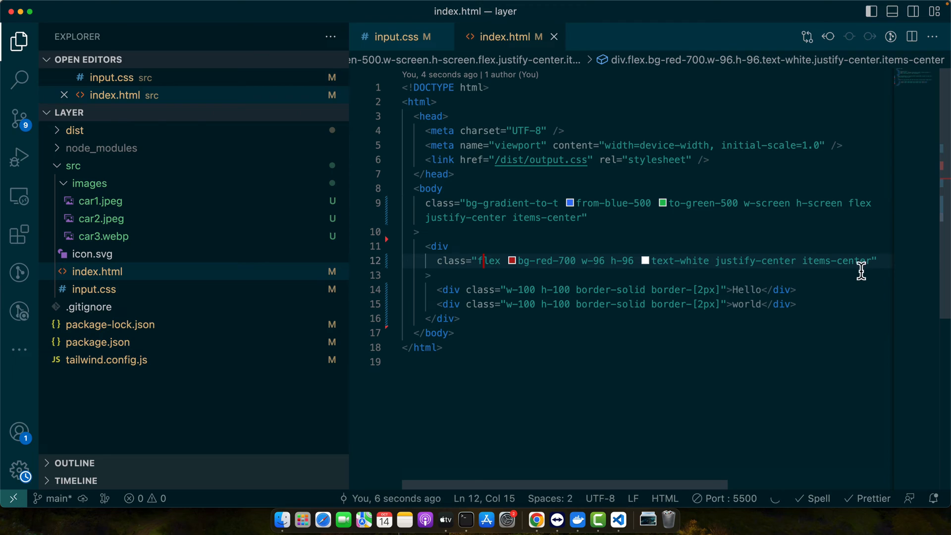
mouse_move(873, 261)
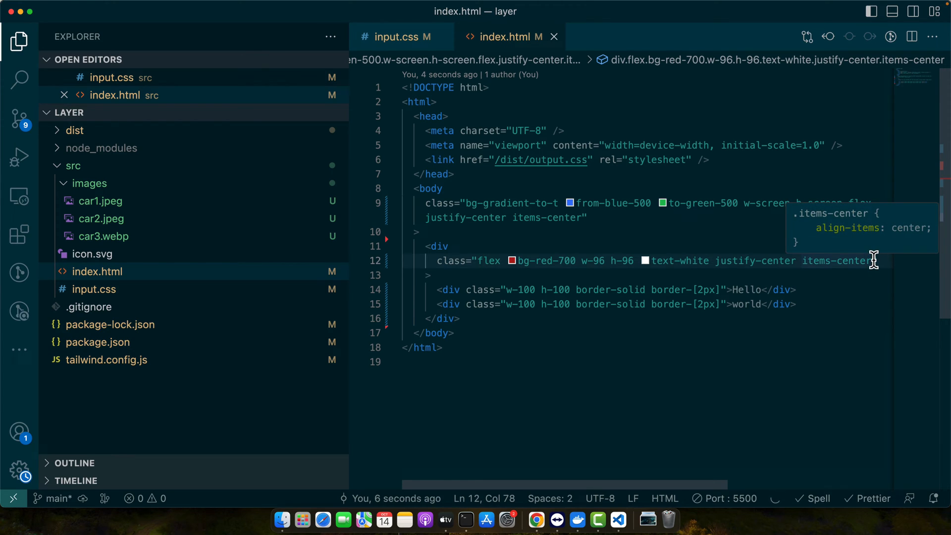
type("\" \"")
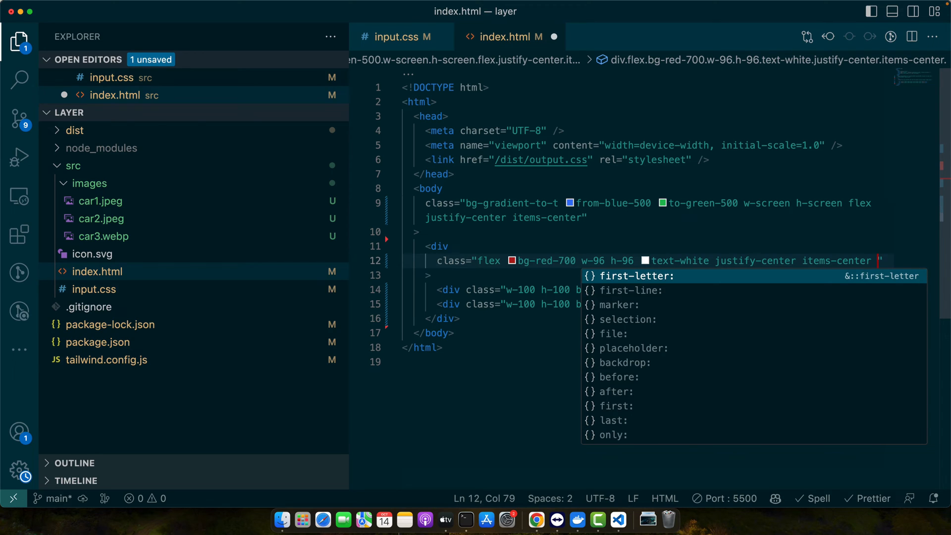
type("fel")
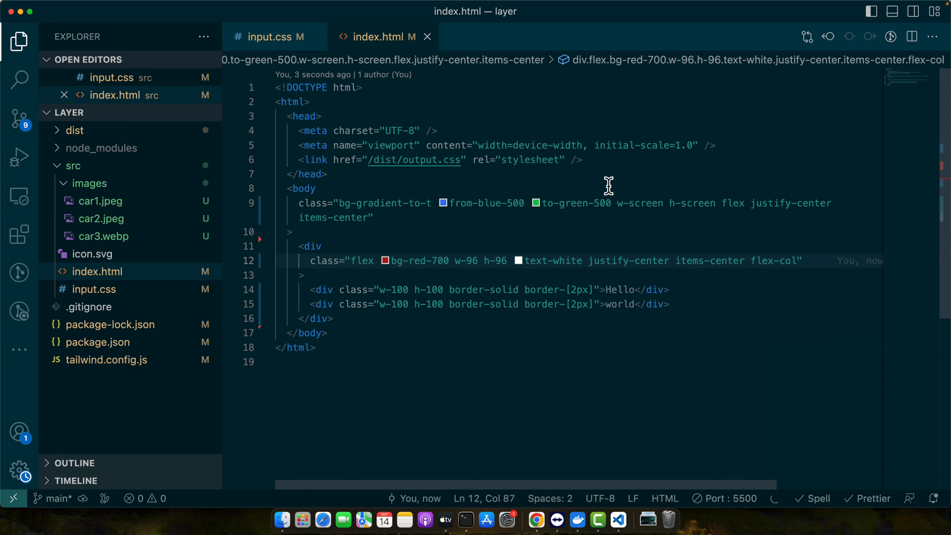
mouse_move(791, 305)
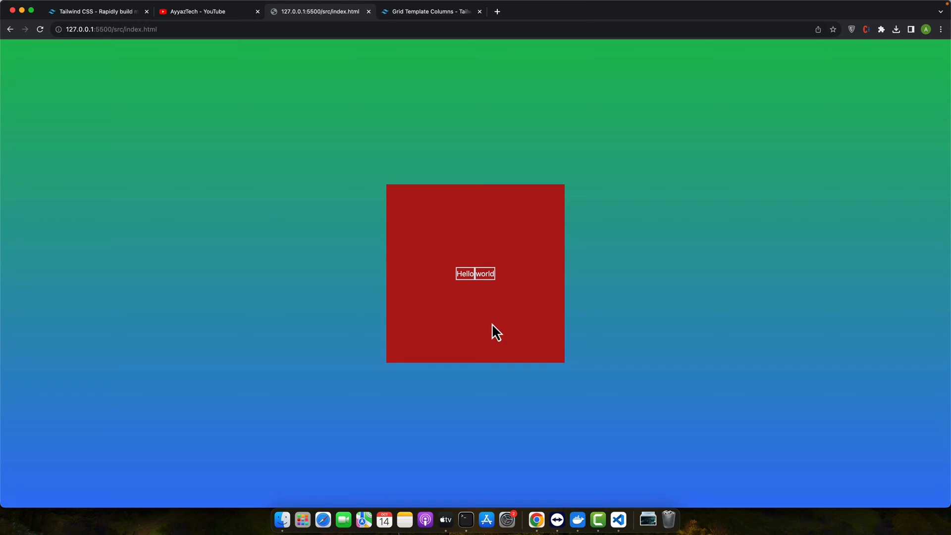
mouse_move(410, 352)
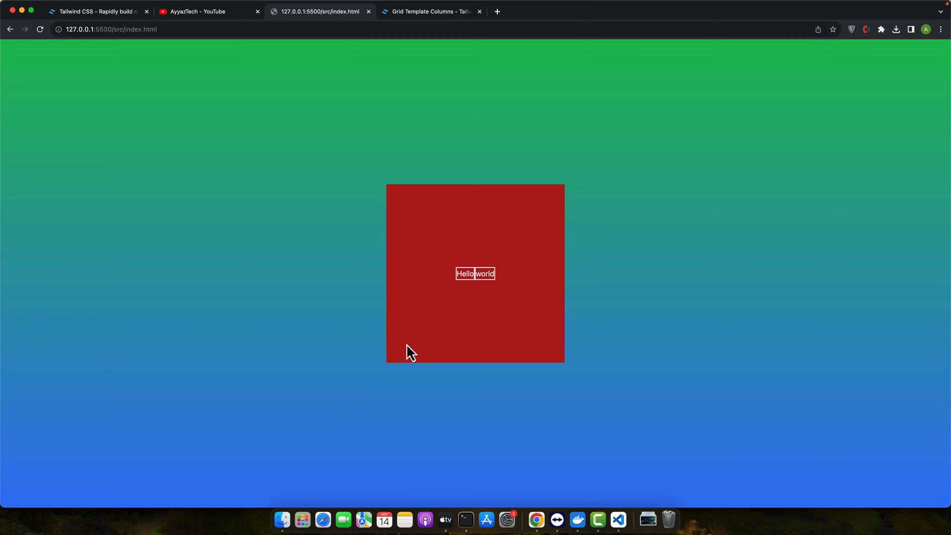
left_click(617, 518)
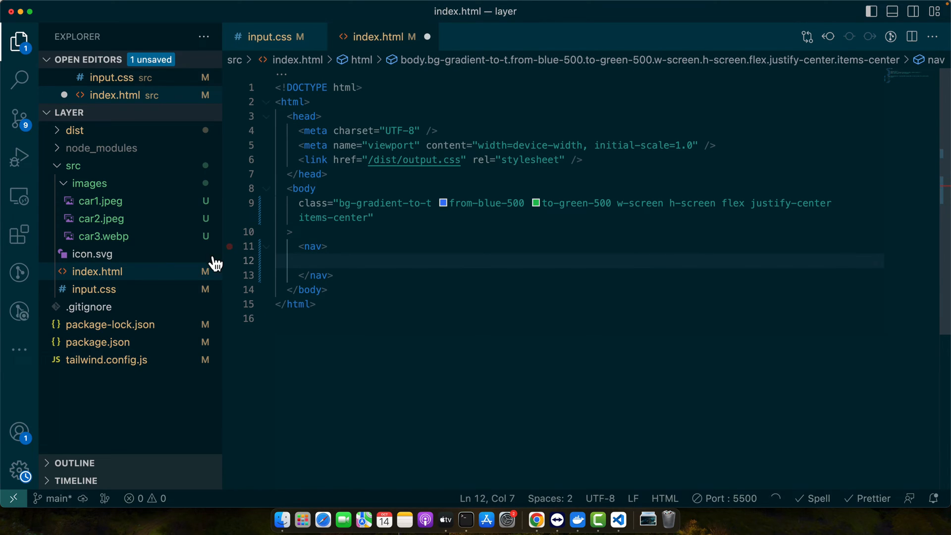
Step: Build a dark nav with a bold AyyazTech title and a Home, About, Contact list
type("class=\"flex justify-between items-center p-4 bg-gray-900 text-white")
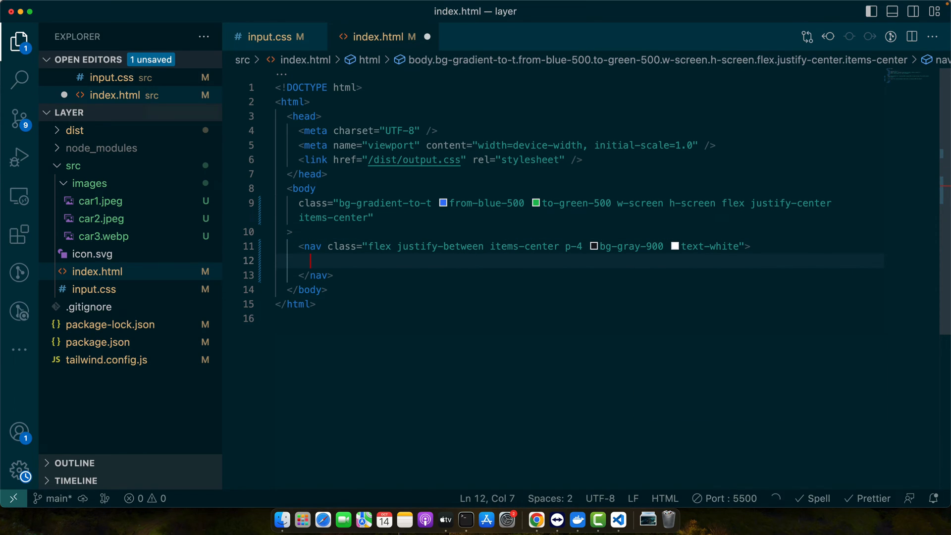
type("<div></div>")
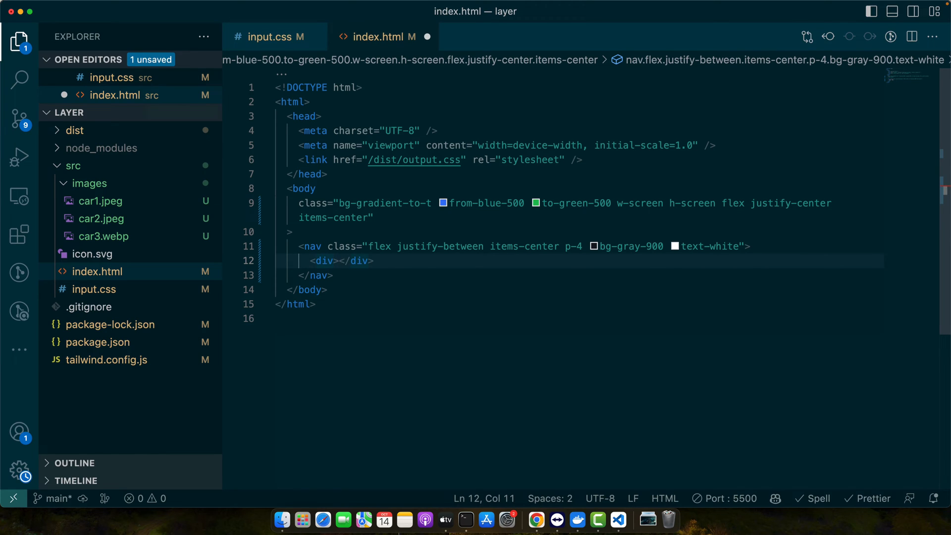
type("class=\"font-g\"")
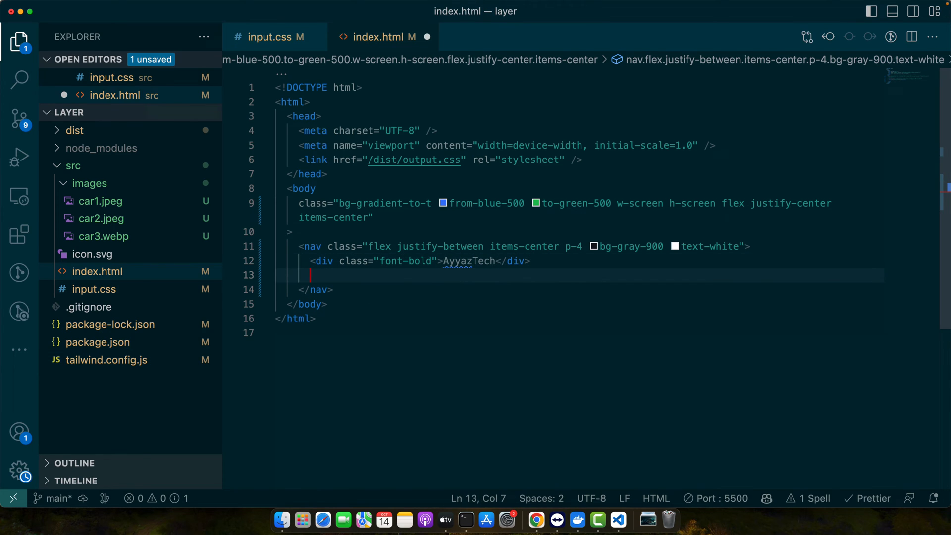
type("<li>Contact</li>")
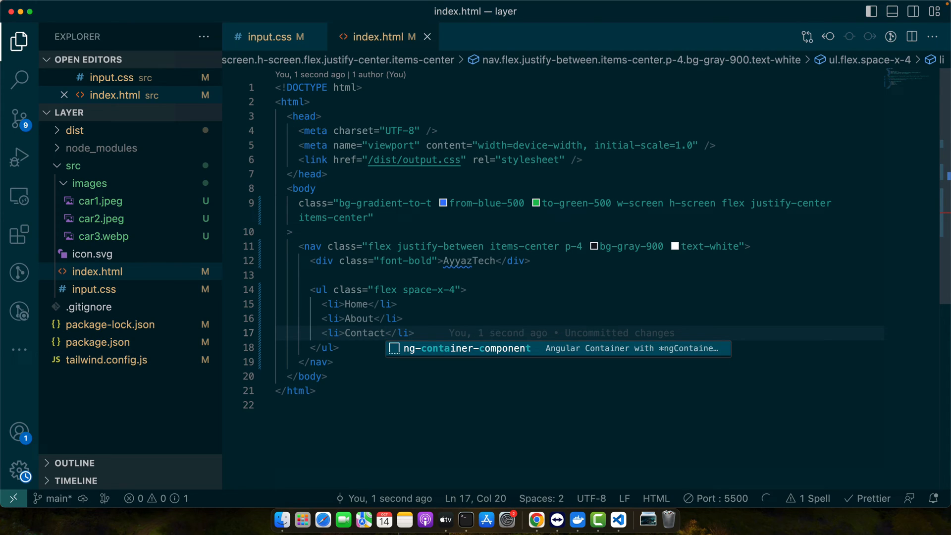
mouse_move(413, 318)
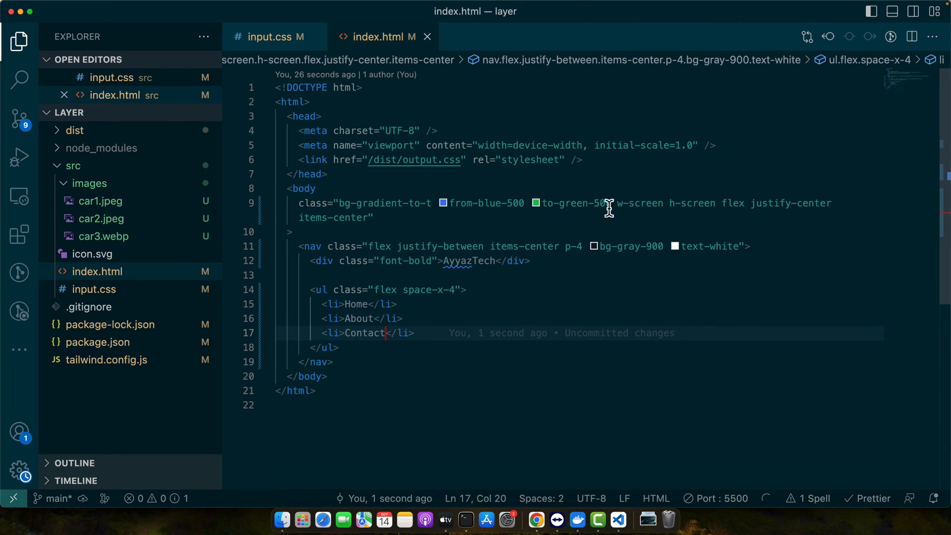
Step: Add w-screen to the nav so it spans the full width
left_click(736, 247)
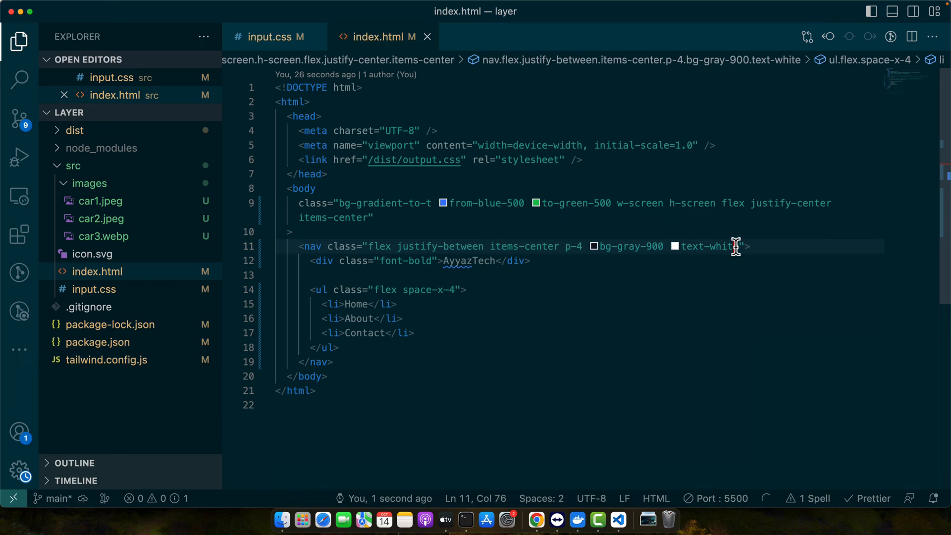
type("w-")
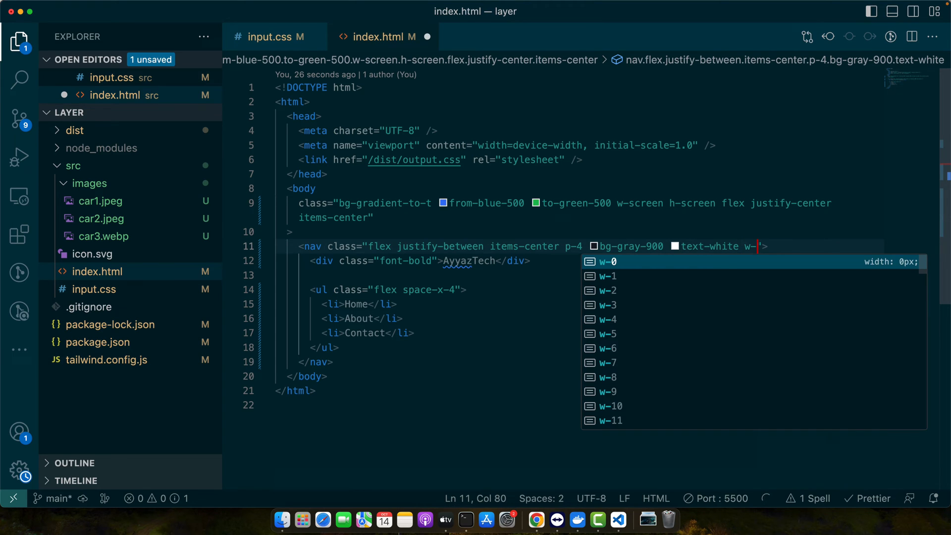
type("screen")
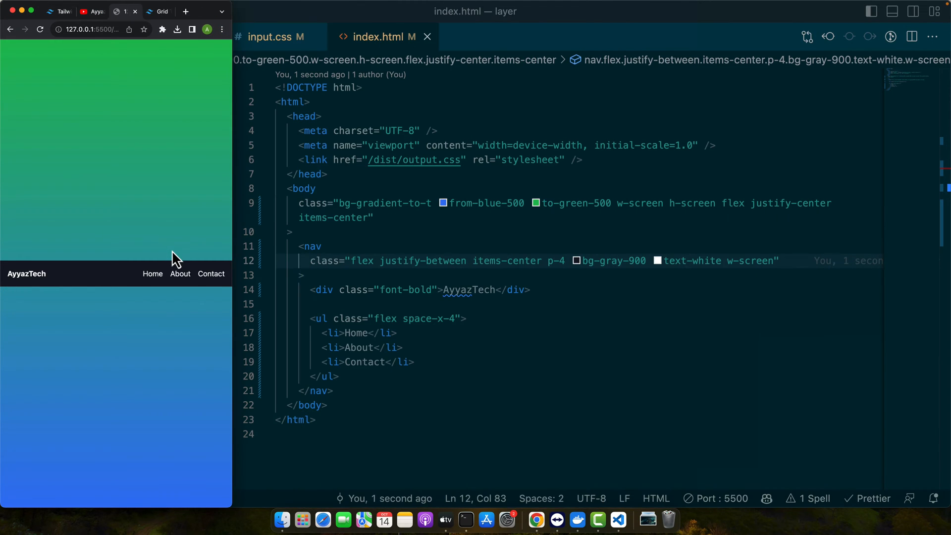
mouse_move(187, 253)
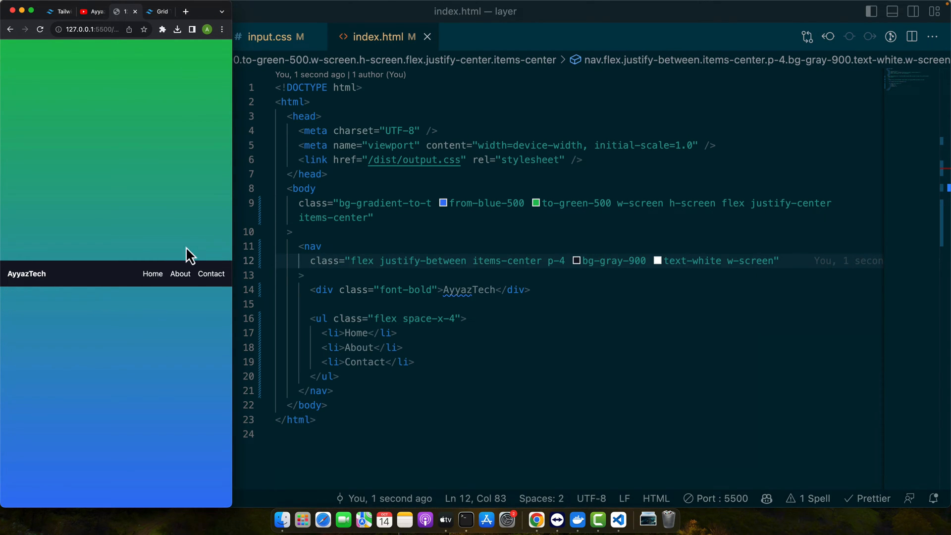
Step: Check the narrow Chrome preview of the navbar, then return to the source code
left_click(17, 44)
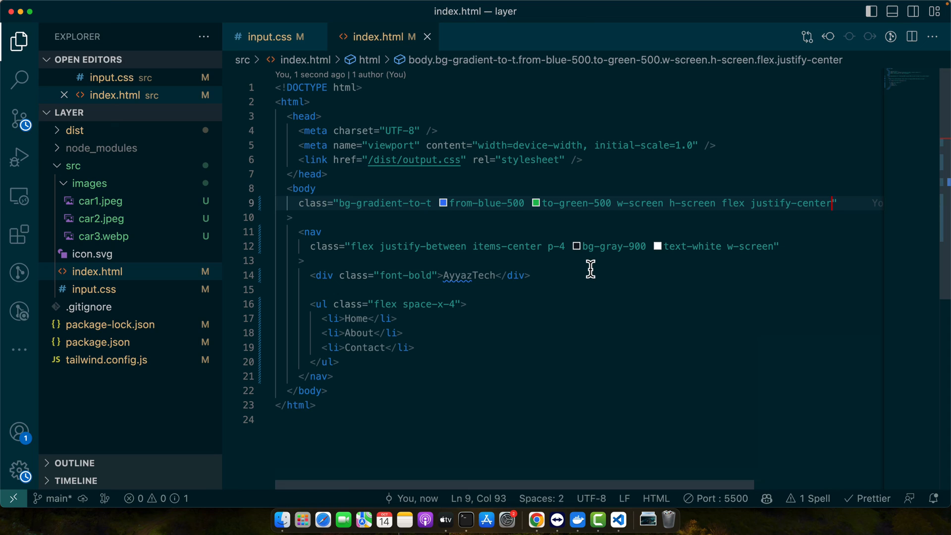
Step: Delete the body's gradient, flex and centring classes, leaving only w-screen h-screen
type("items-center")
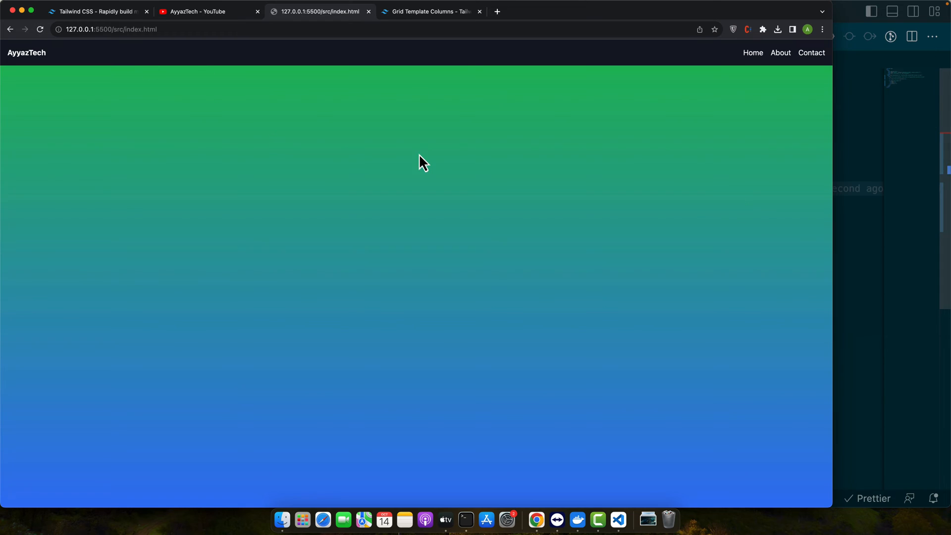
left_click(617, 519)
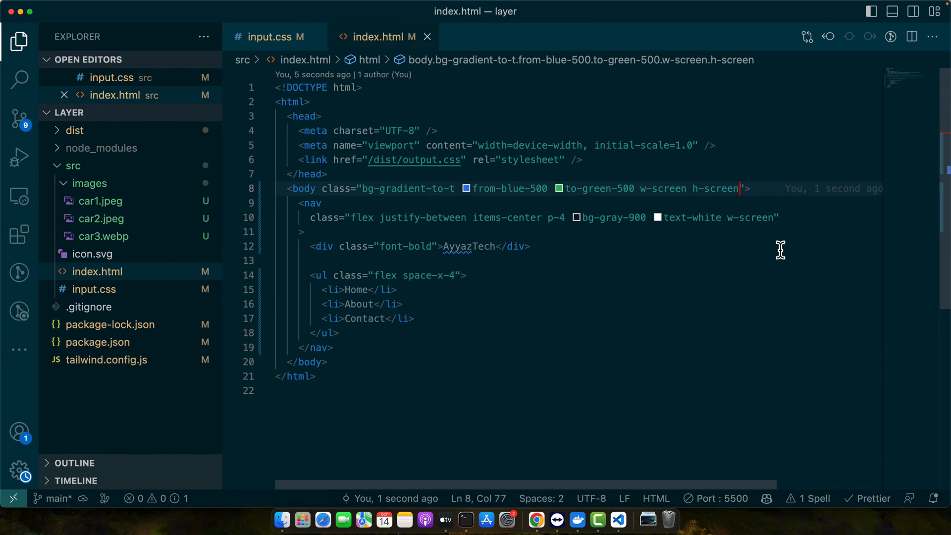
mouse_move(632, 184)
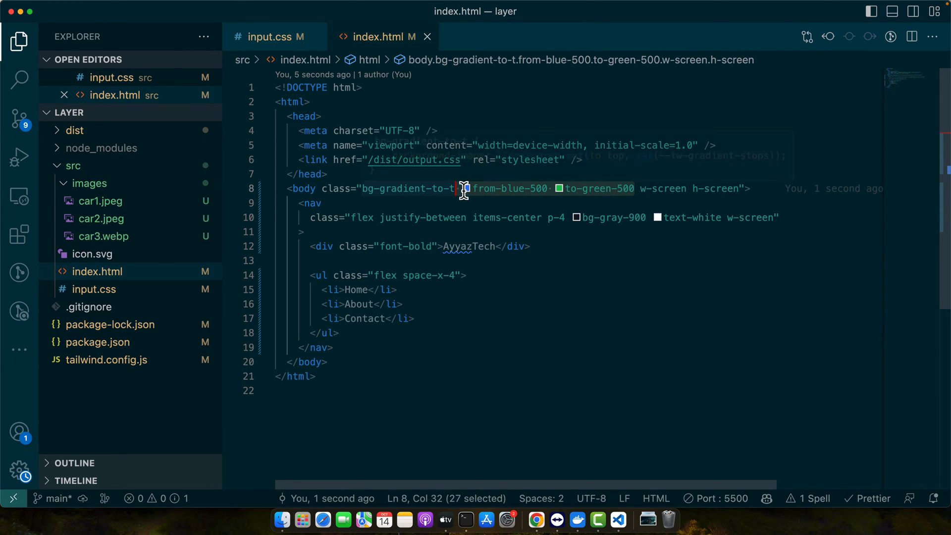
key("Delete")
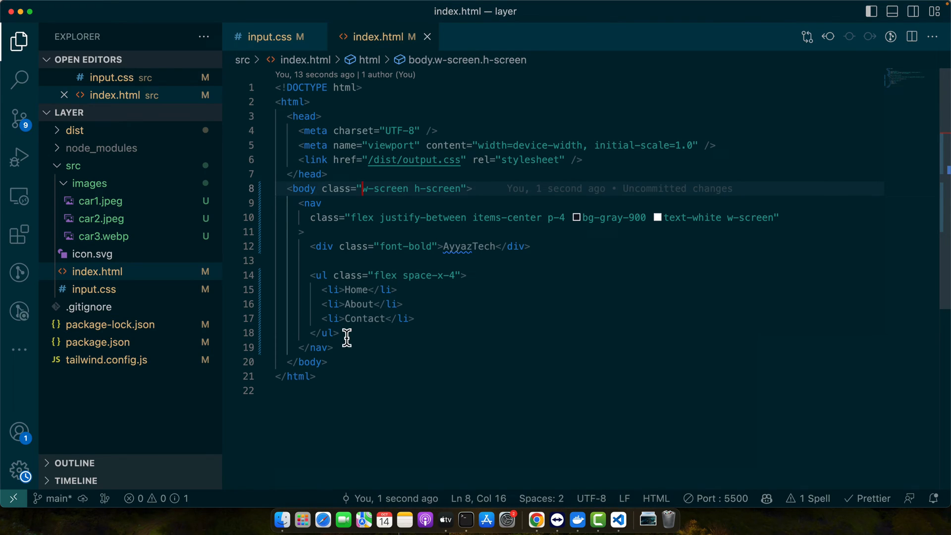
type("<div class=\"flex justify-center items-center h-screen\">")
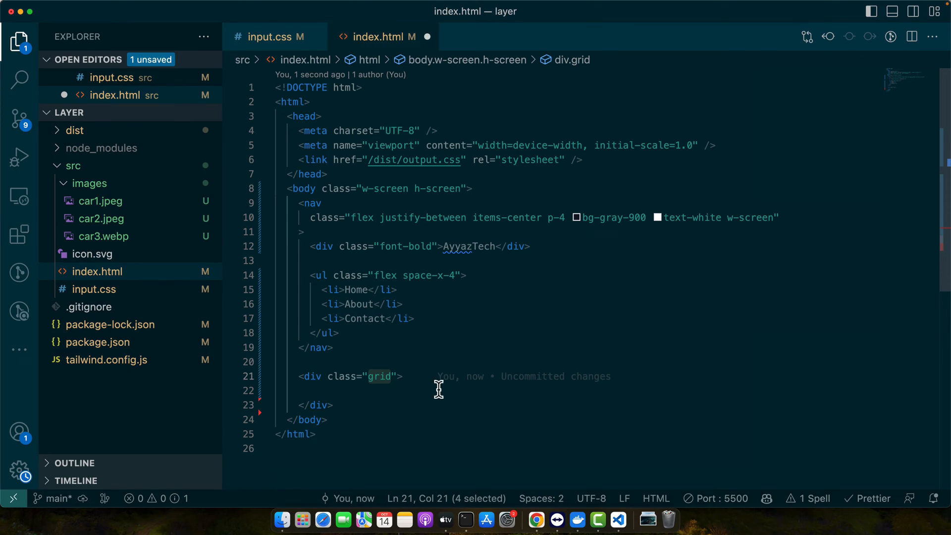
Step: Give the container below the nav grid-cols-3 and add a 'Column 1' child div
left_click(366, 390)
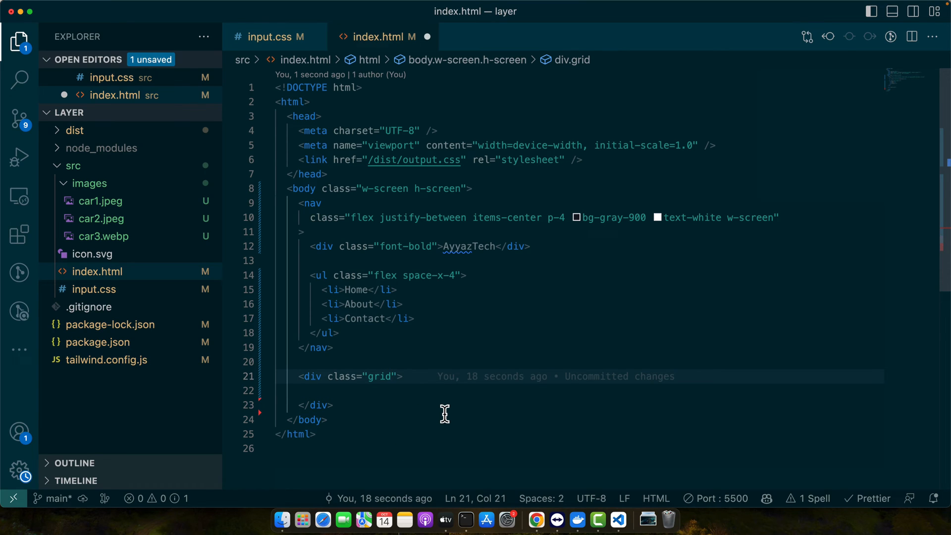
type("grid-col")
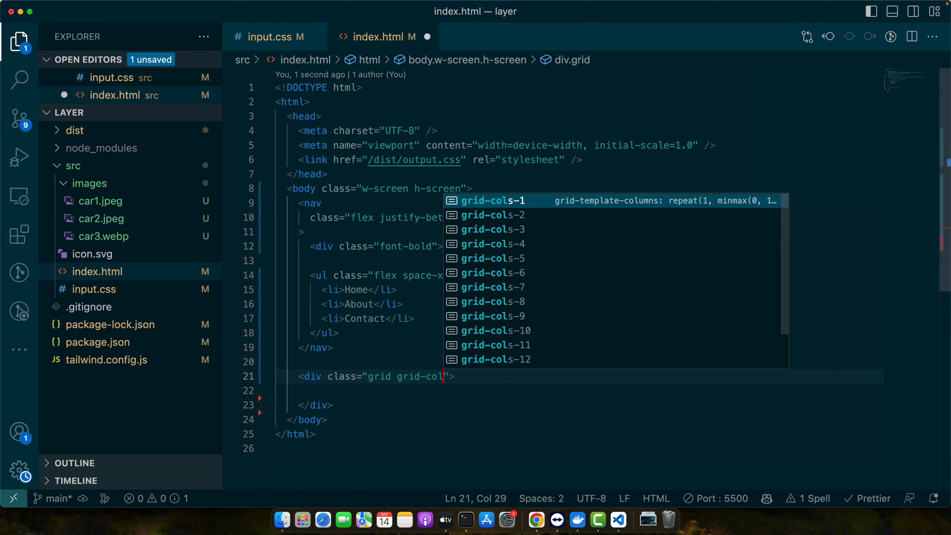
left_click(493, 229)
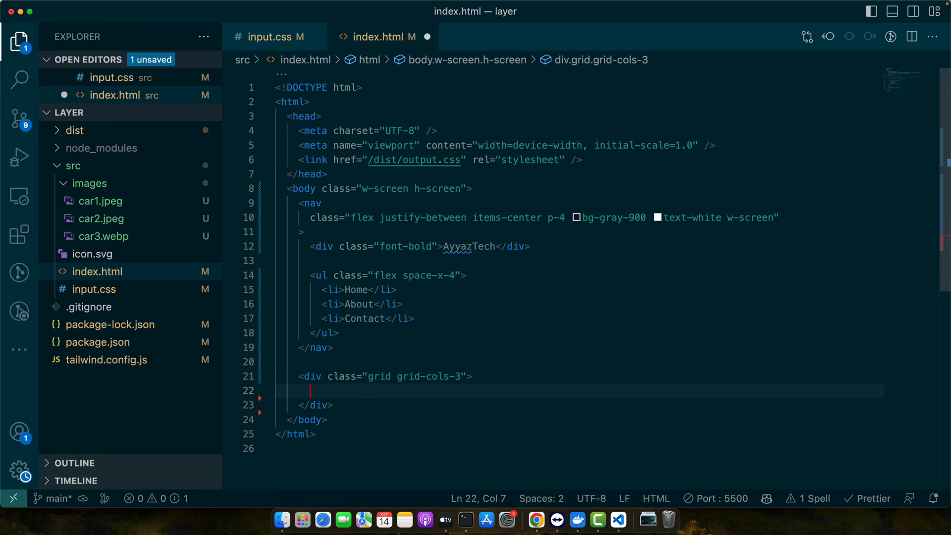
type("<div></div>")
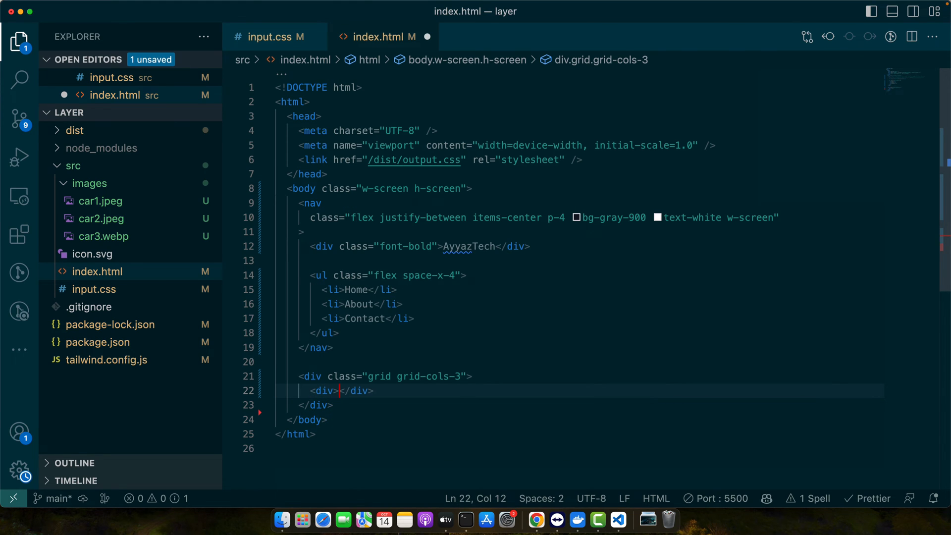
type("Column 1")
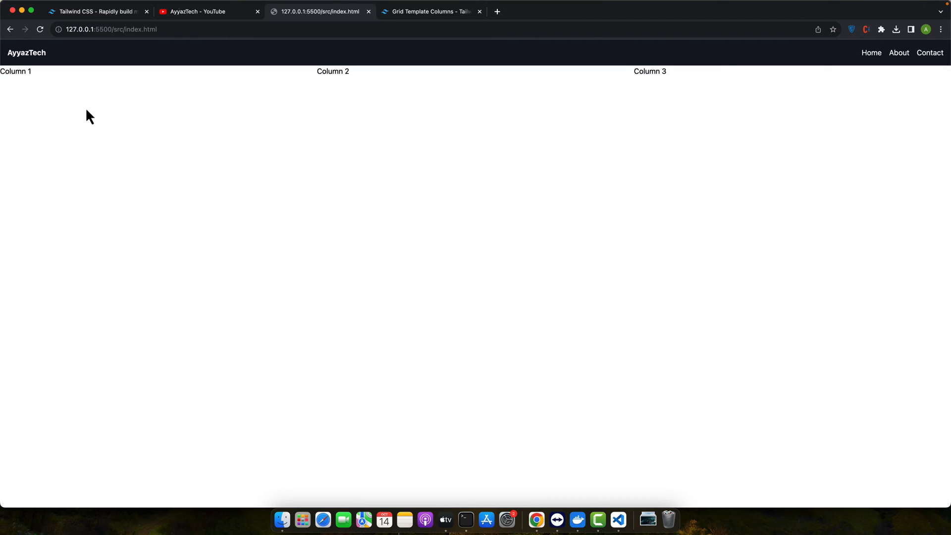
mouse_move(97, 232)
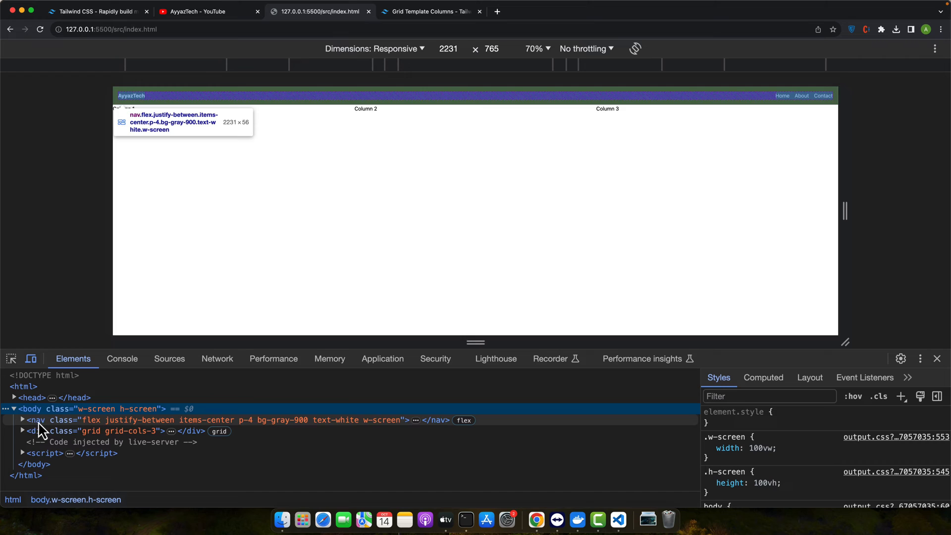
Step: Inspect the navbar and grid elements in Chrome DevTools
left_click(25, 431)
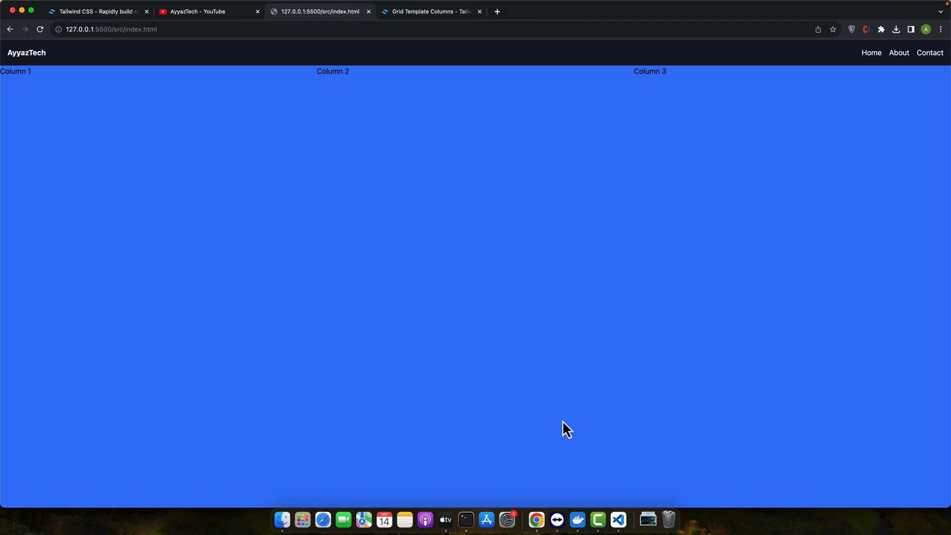
Step: Append gap-5 and text-center to the grid div's class list and save
left_click(618, 519)
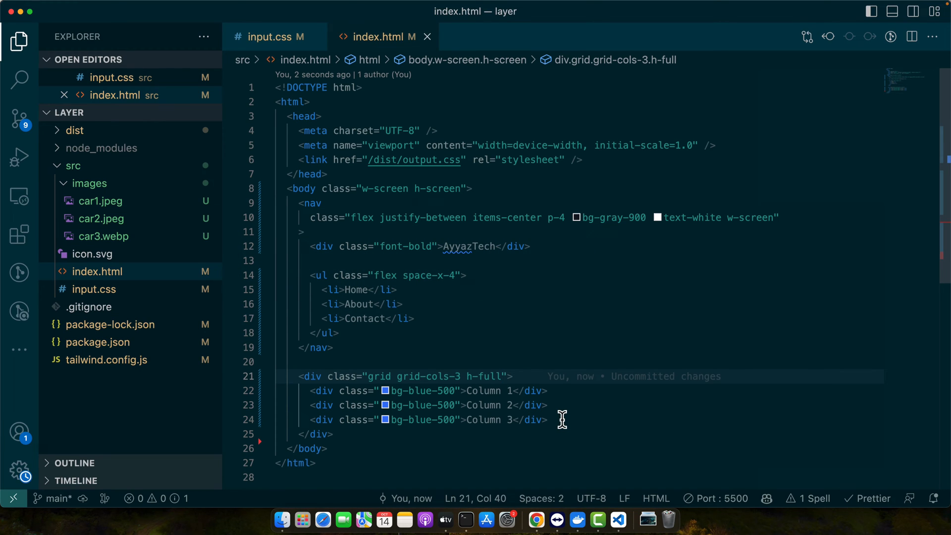
type("g")
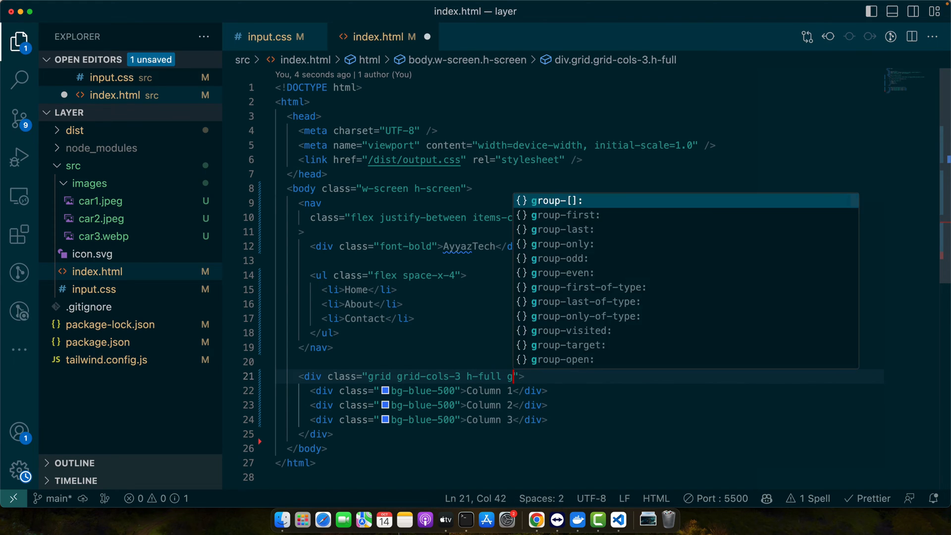
type("ap4")
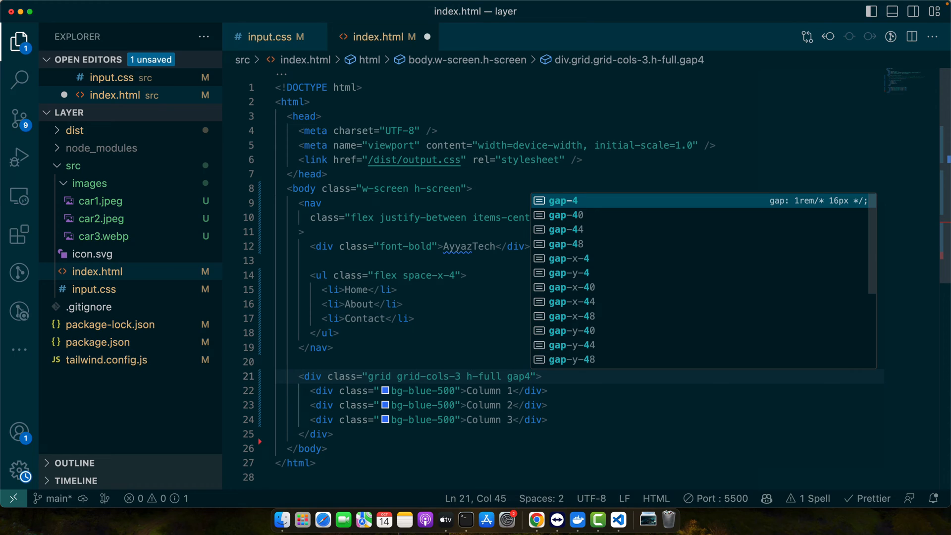
type("gap-5")
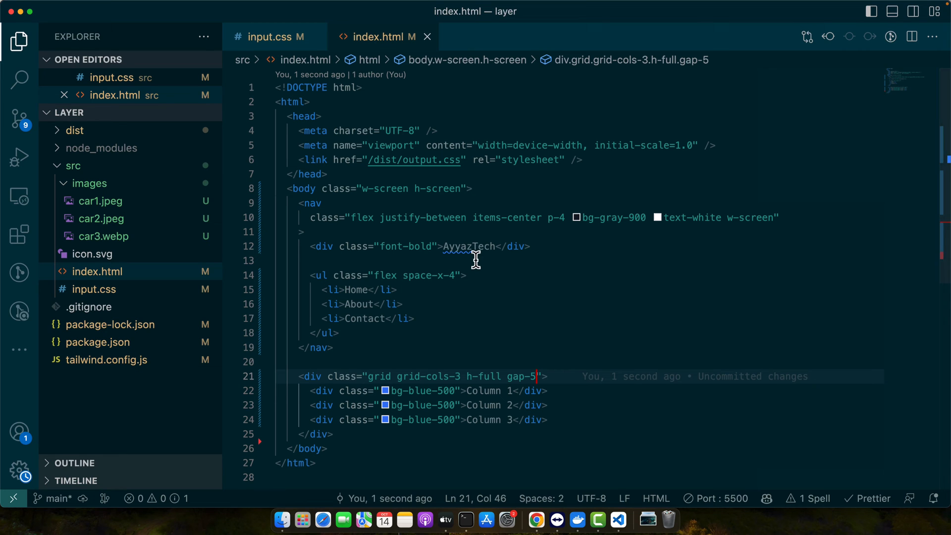
type("\" \"")
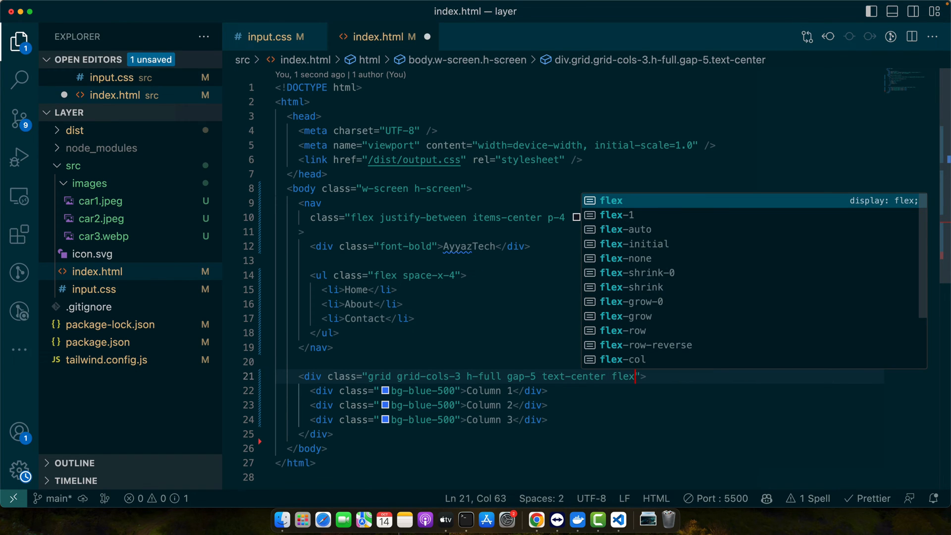
type(".")
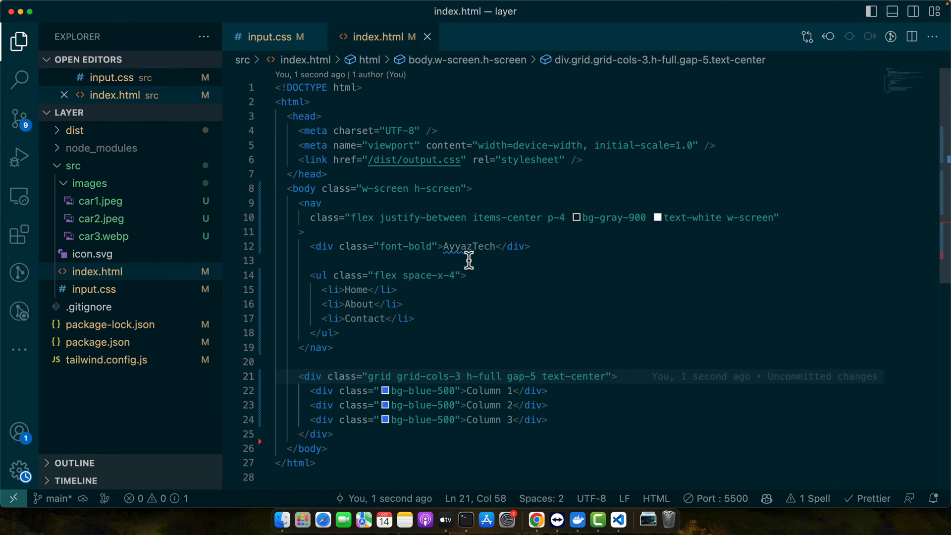
left_click(455, 391)
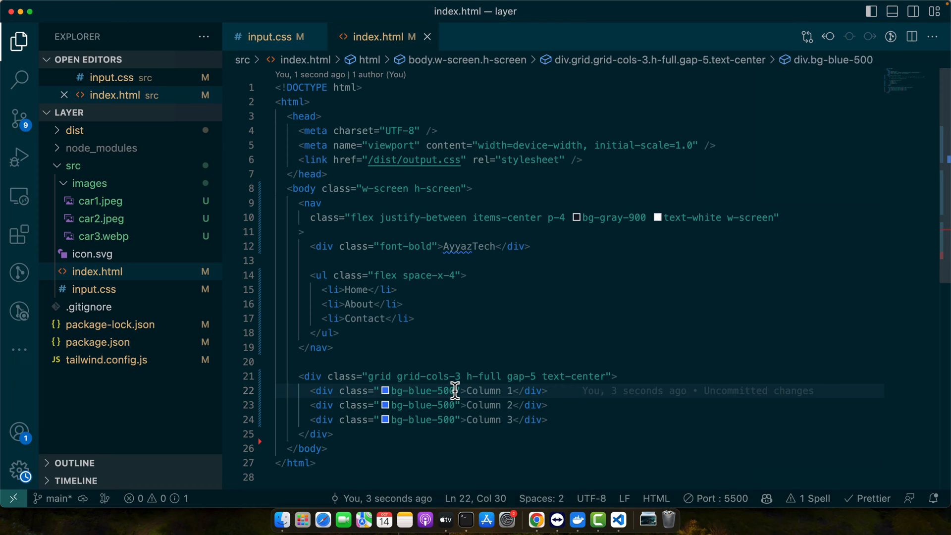
mouse_move(562, 390)
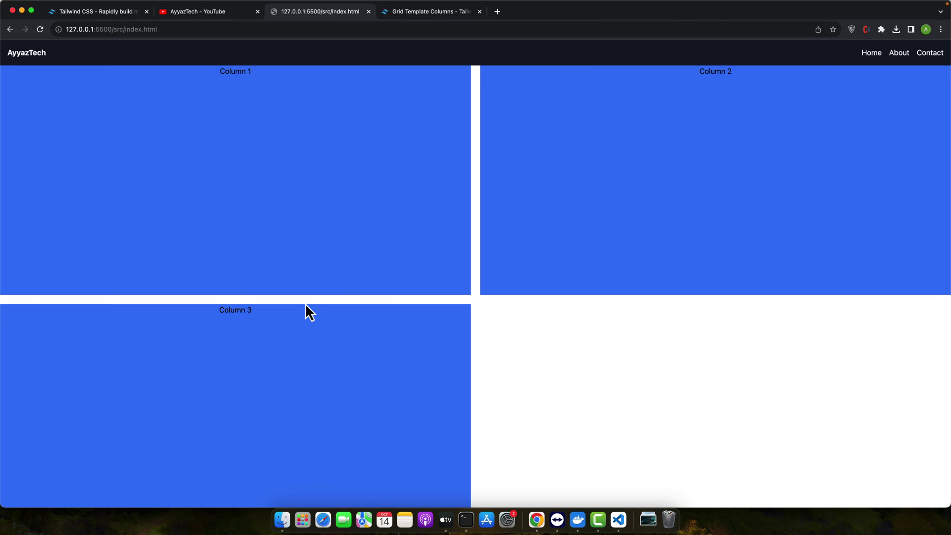
mouse_move(403, 208)
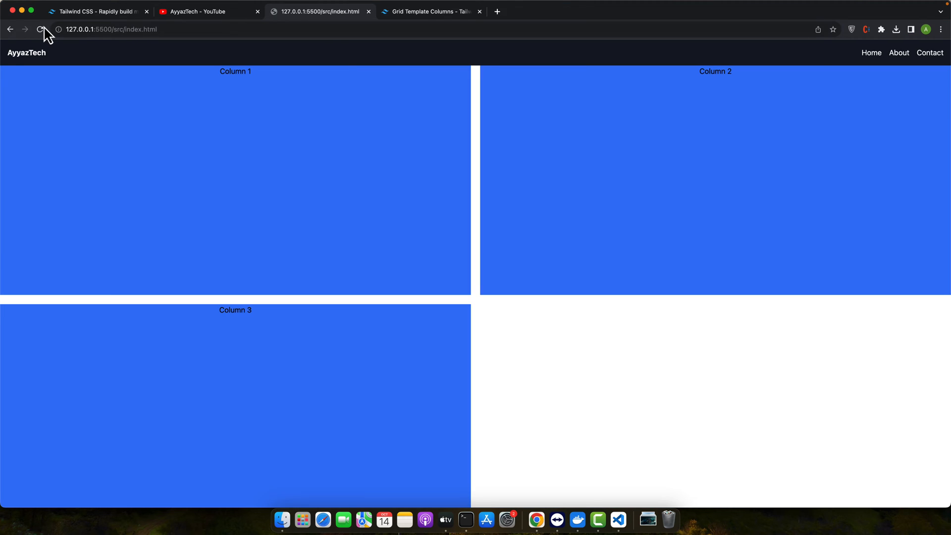
Step: Reload localhost in Chrome to see the gapped grid with centred column labels
left_click(40, 29)
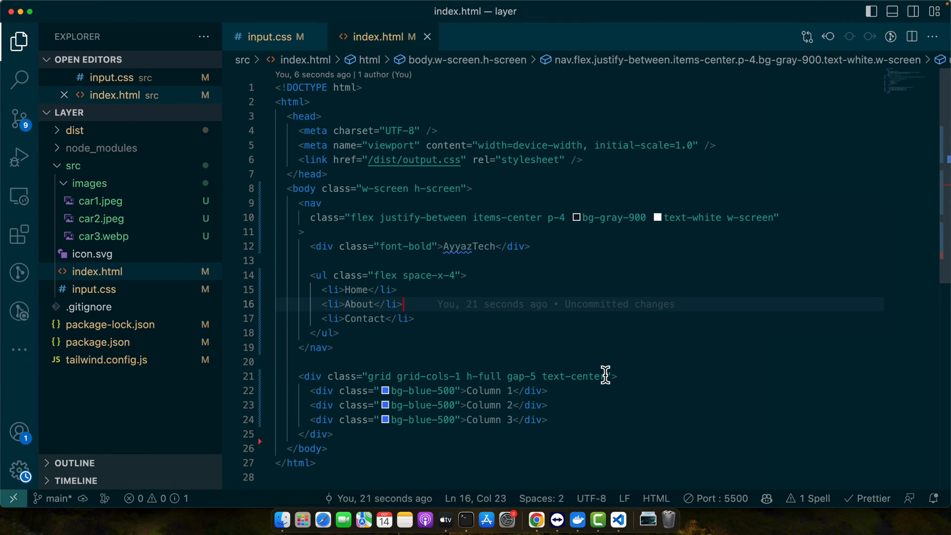
type("md:")
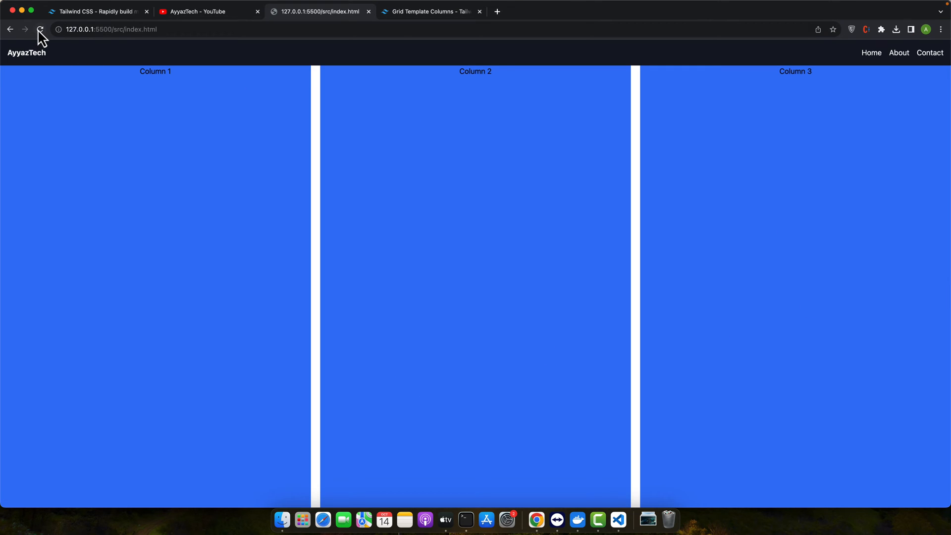
Step: Change the grid div's classes to grid-cols-1 md:grid-cols-3 and save
left_click(618, 520)
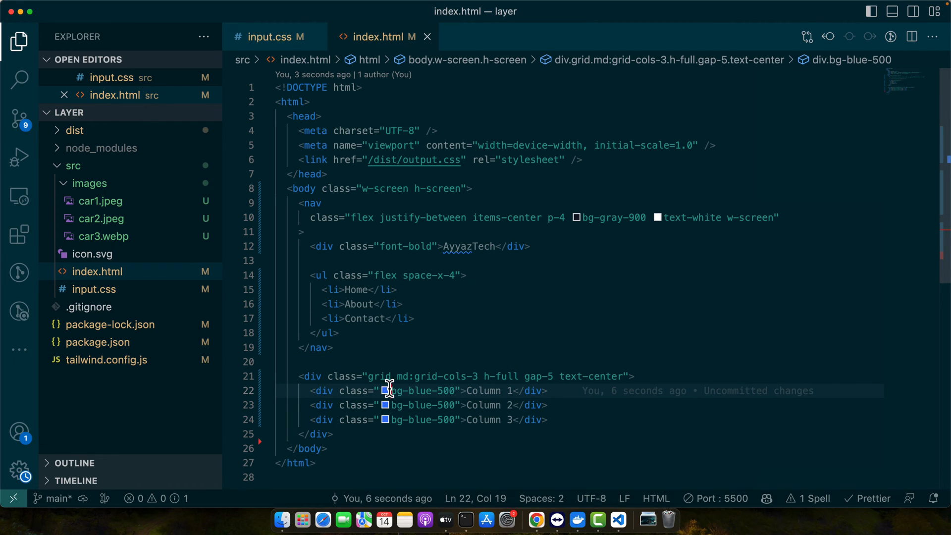
mouse_move(404, 376)
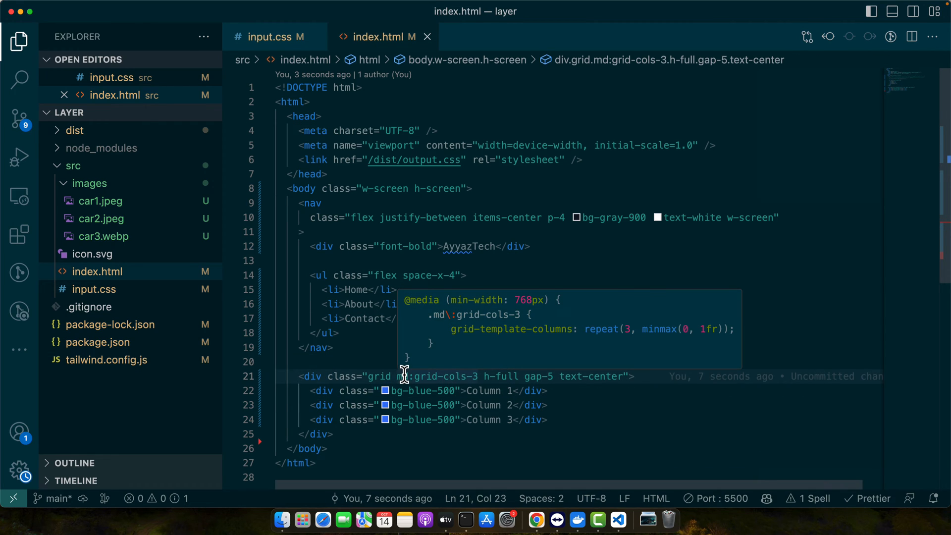
mouse_move(547, 304)
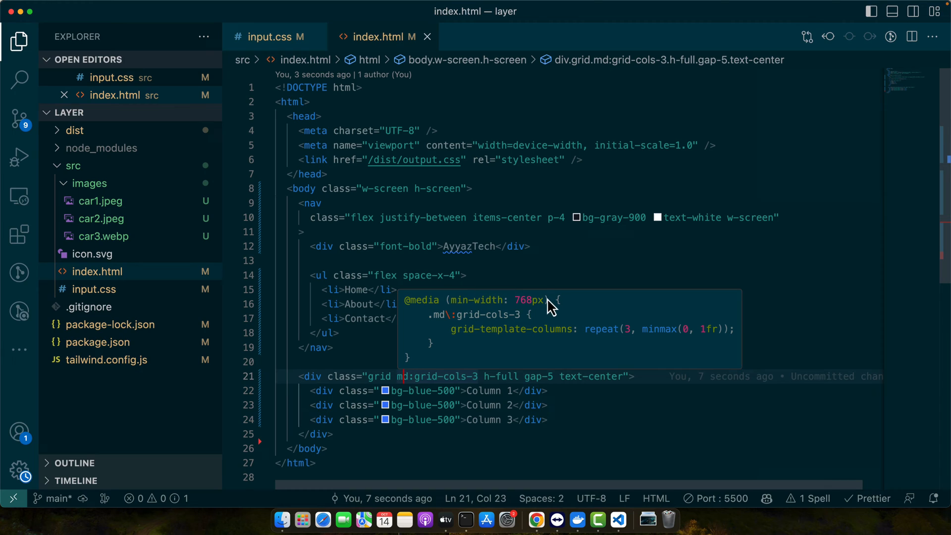
mouse_move(509, 310)
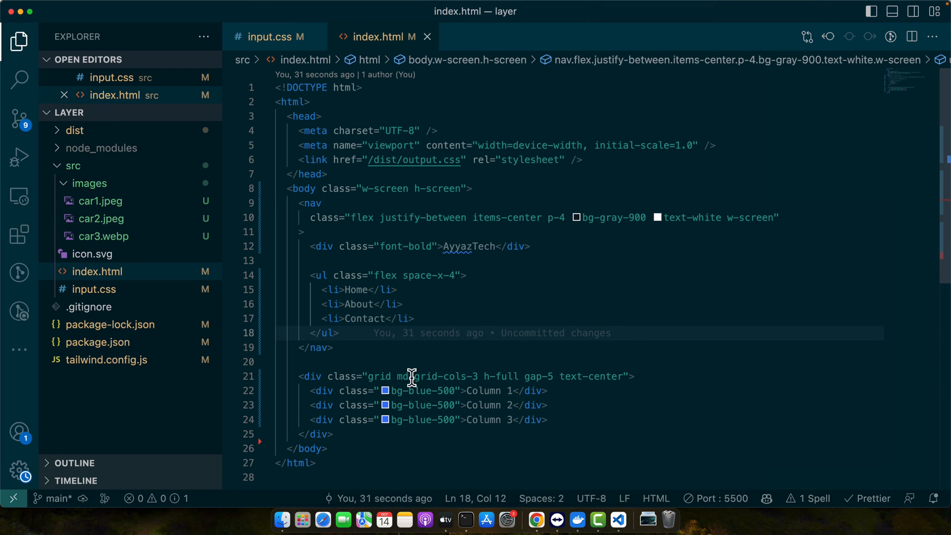
mouse_move(429, 391)
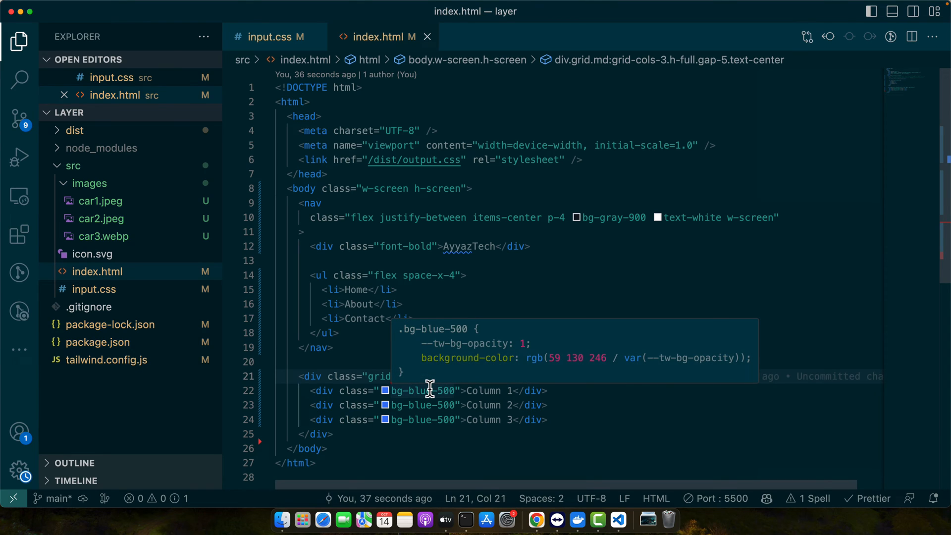
type("grid-cols-1")
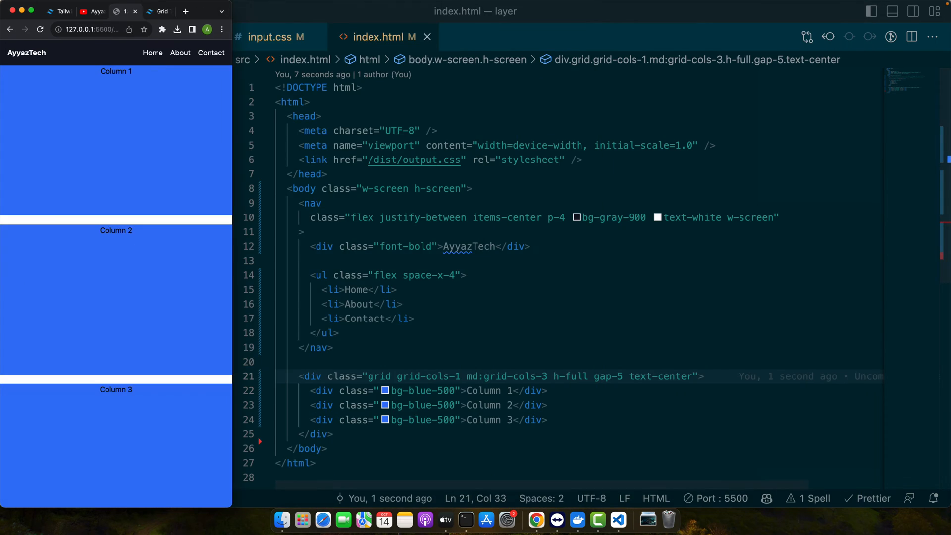
Step: Change the grid default from grid-cols-1 to grid-cols-2, then resize Chrome to check the layout
left_click(16, 36)
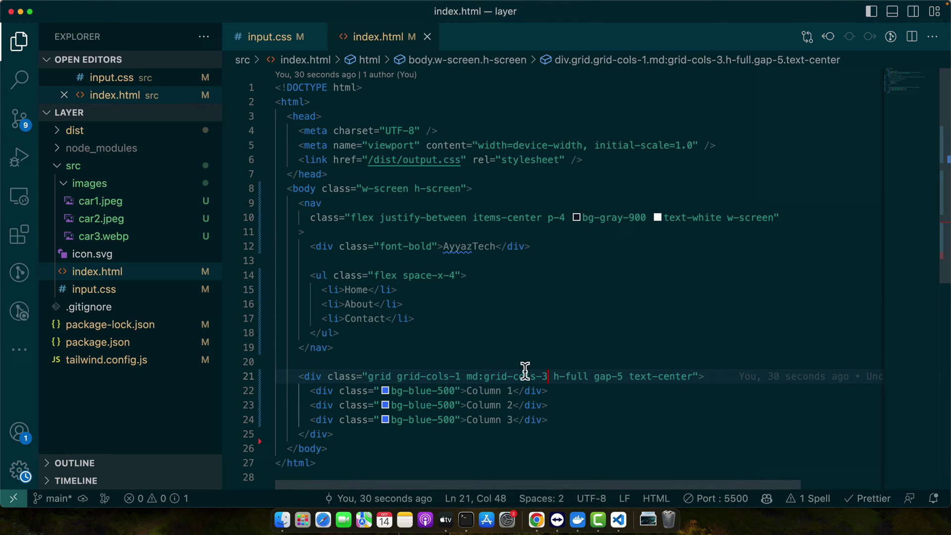
left_click(548, 405)
type("2")
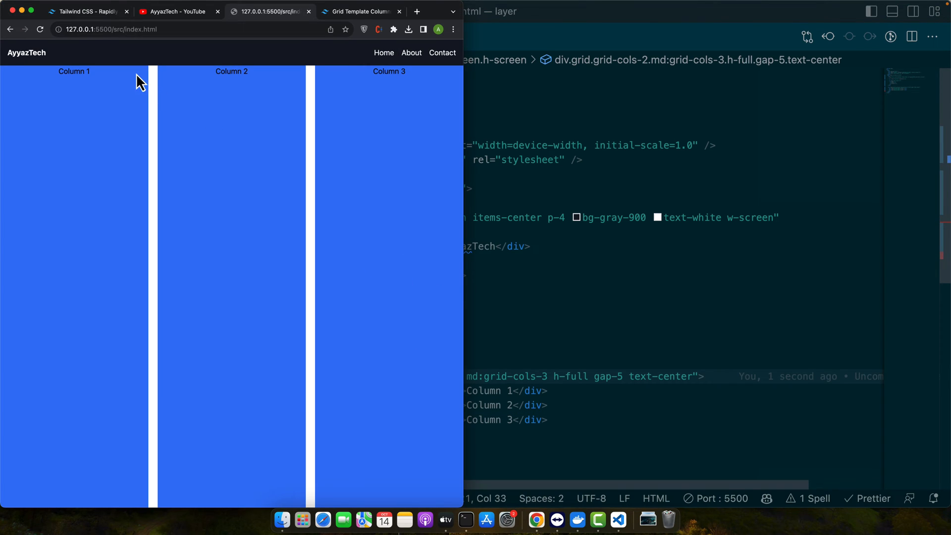
mouse_move(462, 255)
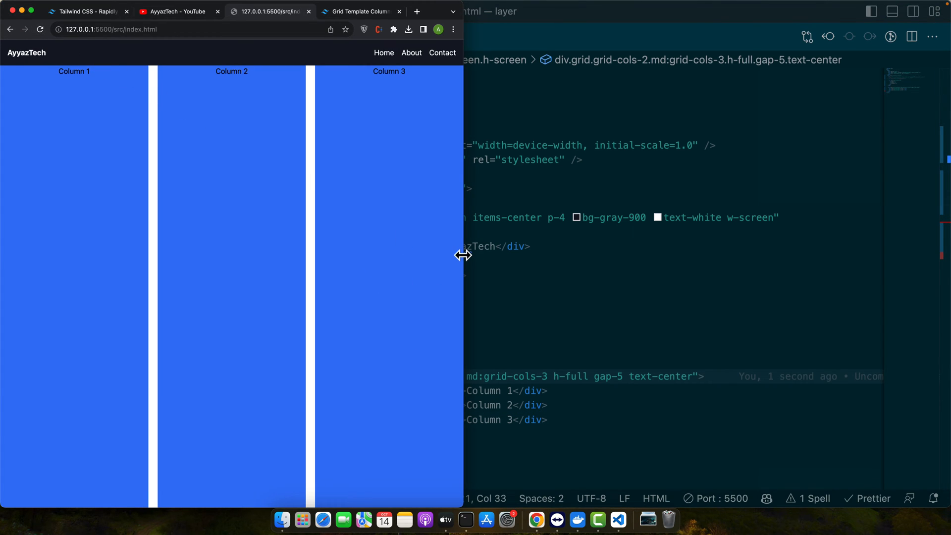
mouse_move(463, 290)
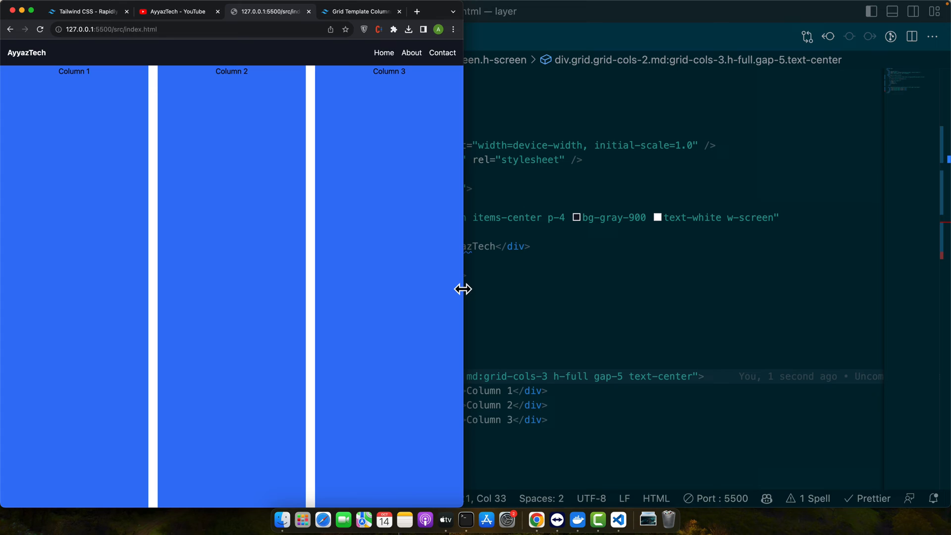
left_click_drag(463, 289, 632, 328)
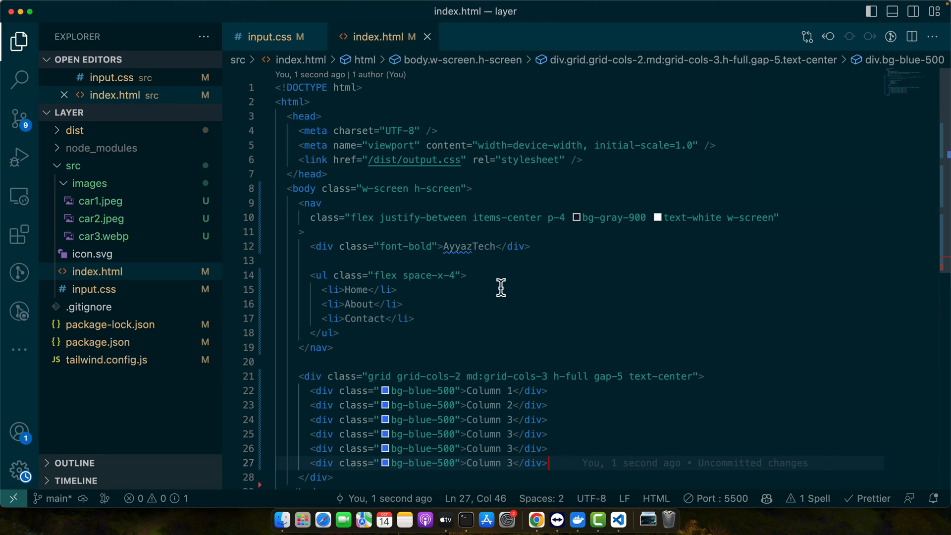
mouse_move(459, 373)
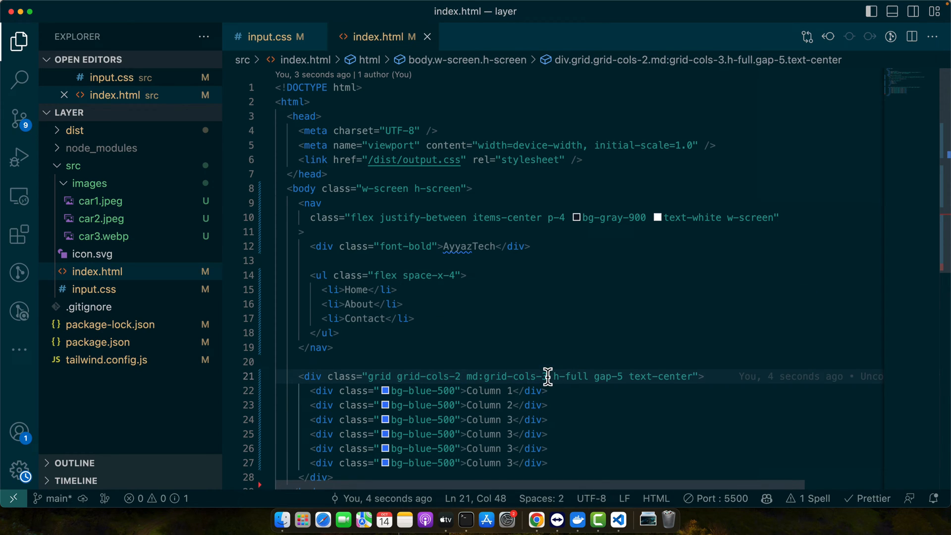
Step: Add lg:grid-cols-4 and xl:grid-cols-5 to the grid div's class attribute
type("lg:")
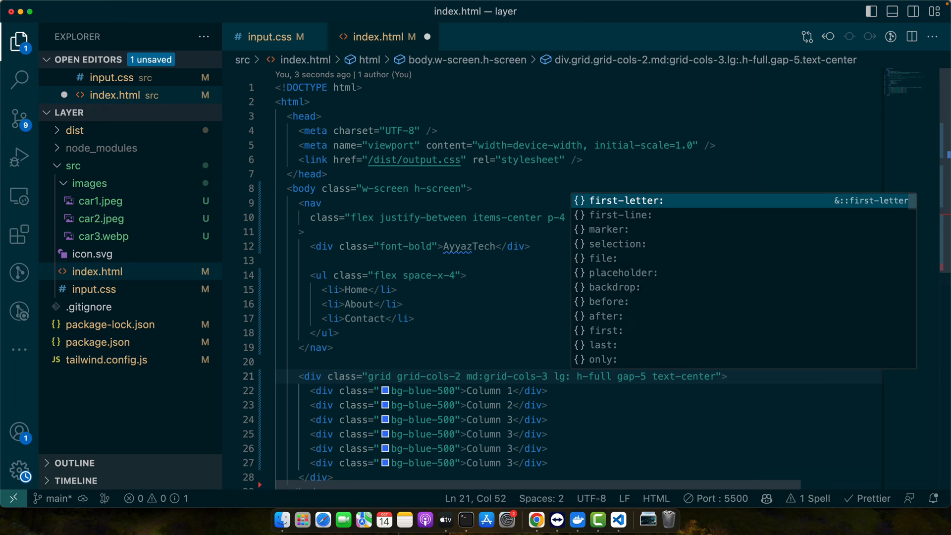
type("grid-cols-")
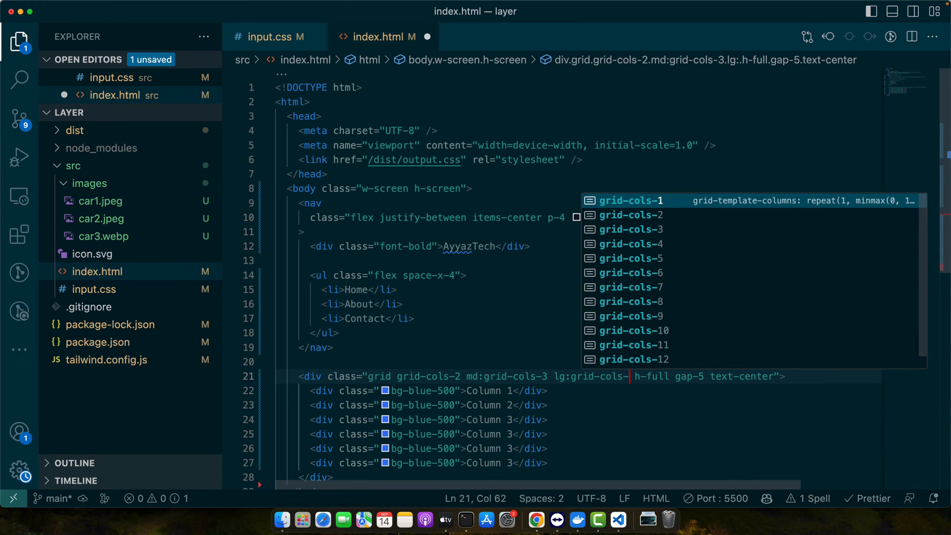
type("4")
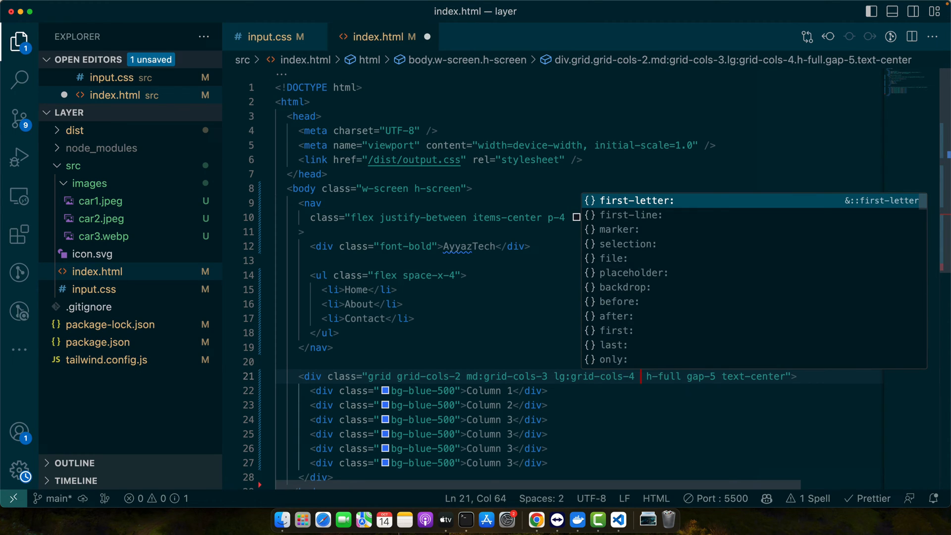
type("xl:g")
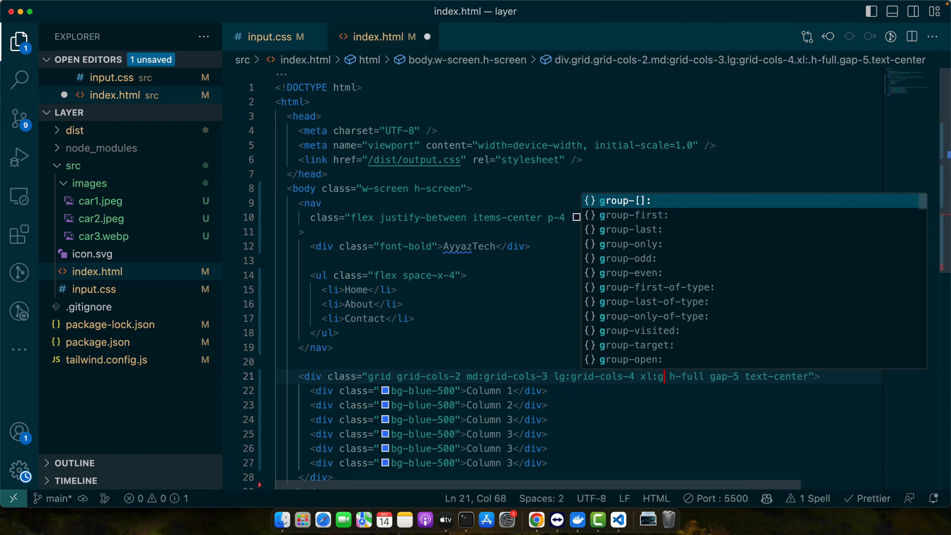
type("rid-cols-5 h-full gap-5 text-center\"")
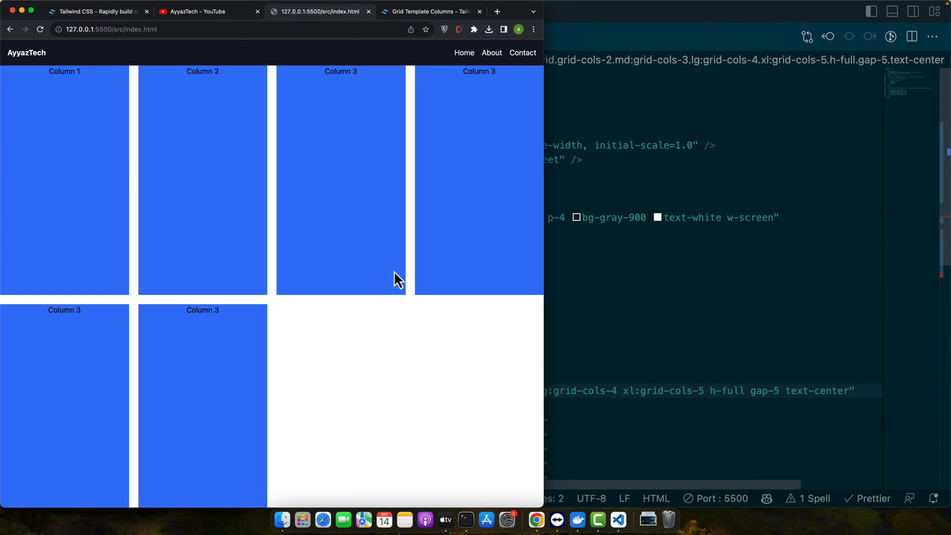
mouse_move(547, 326)
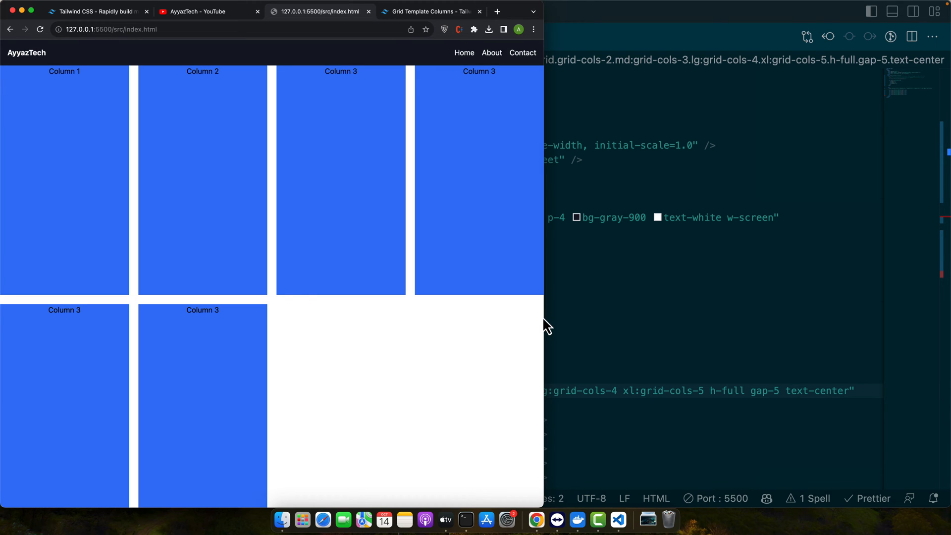
Step: Narrow the Chrome window so the six blue items fall back to two columns
left_click_drag(543, 317, 443, 317)
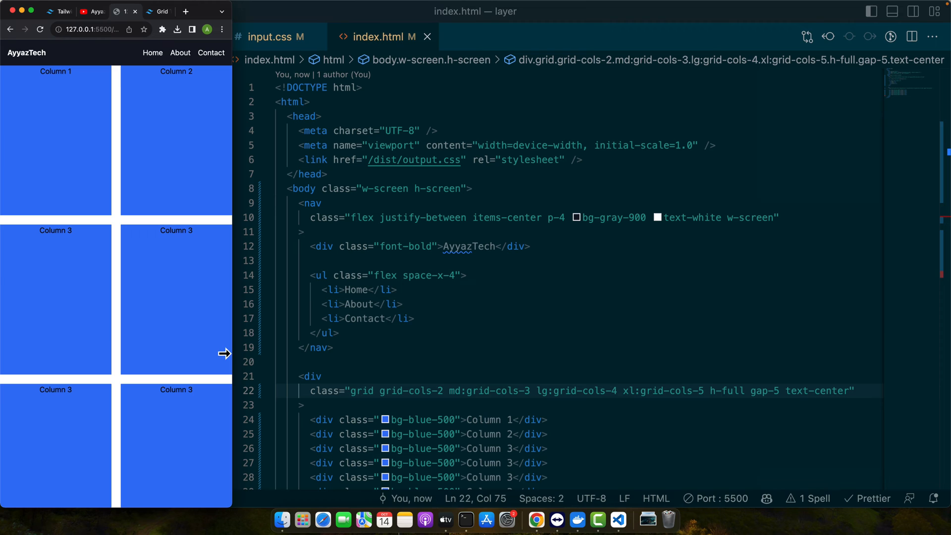
mouse_move(237, 394)
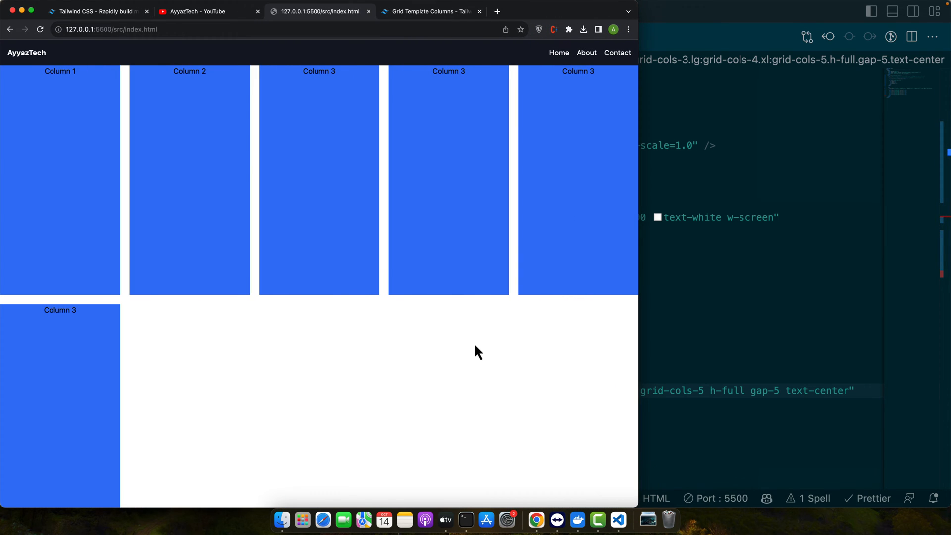
mouse_move(706, 252)
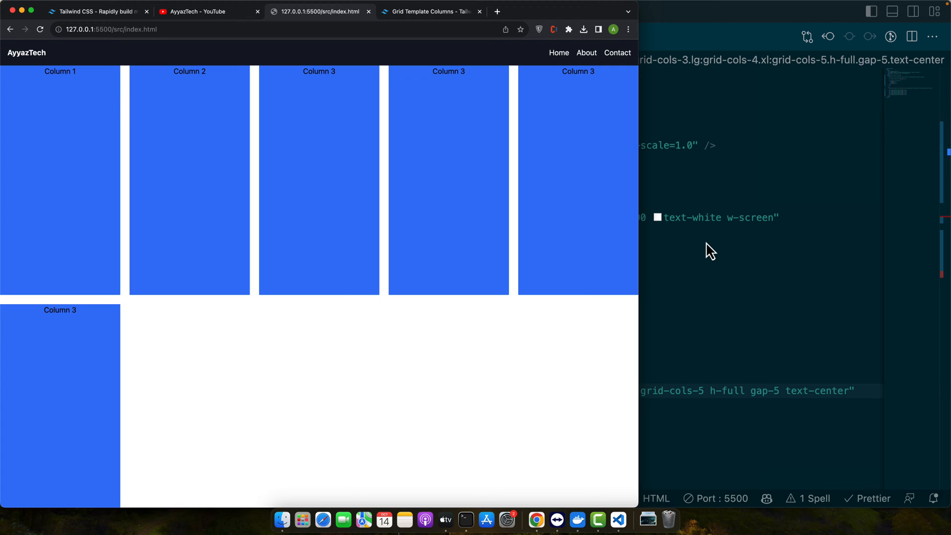
mouse_move(475, 377)
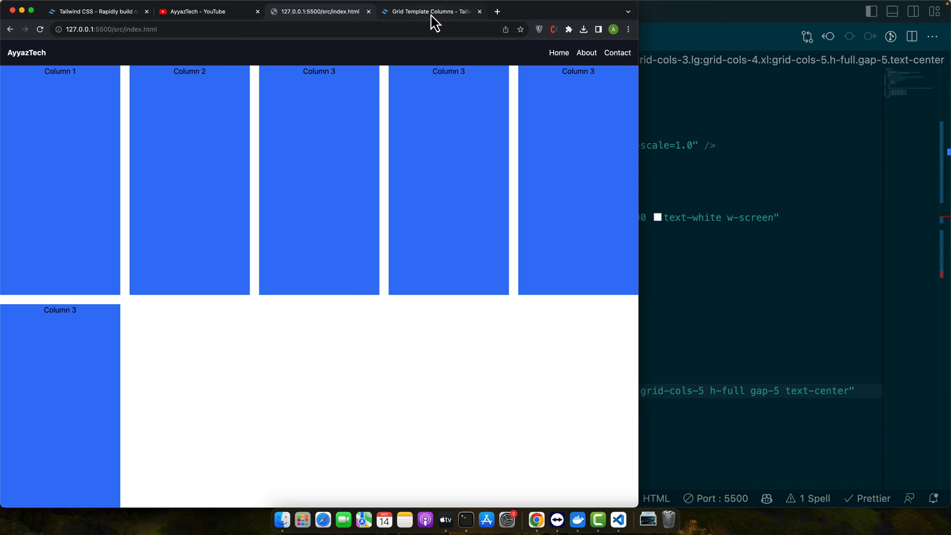
Step: Scroll the Grid Template Columns docs down to the arbitrary values section
left_click(431, 11)
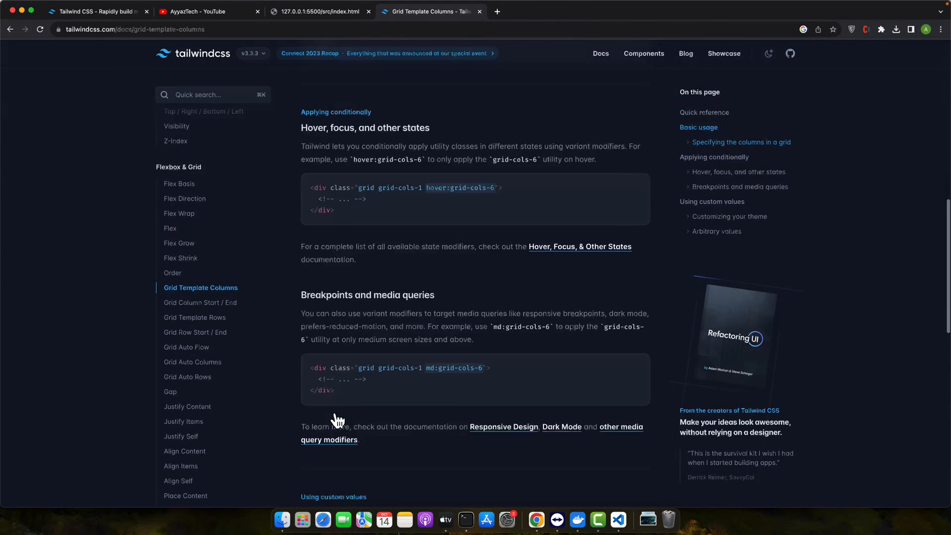
scroll("down", 3)
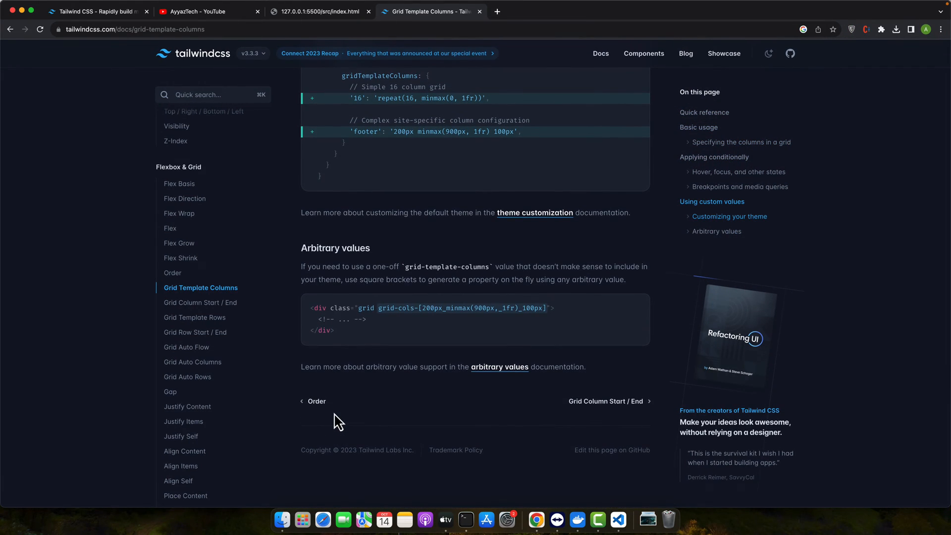
mouse_move(414, 435)
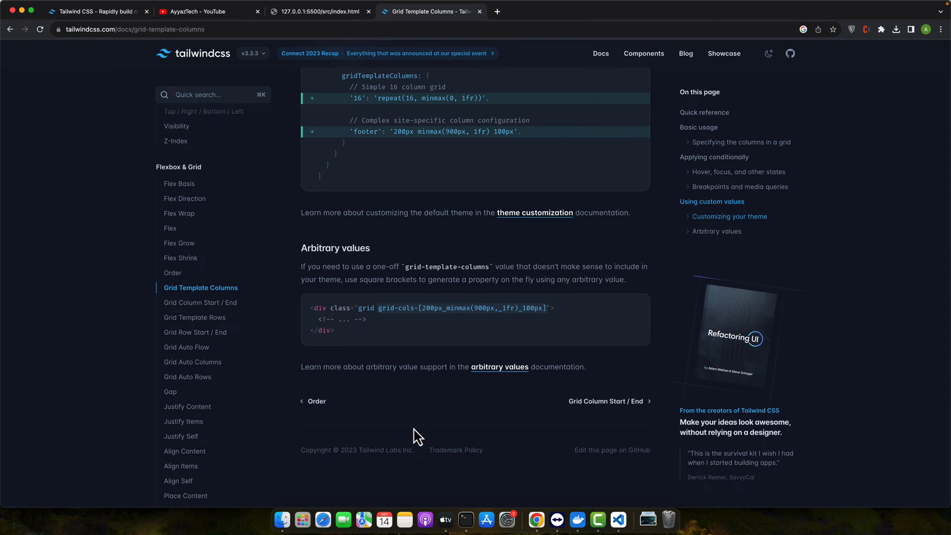
mouse_move(589, 447)
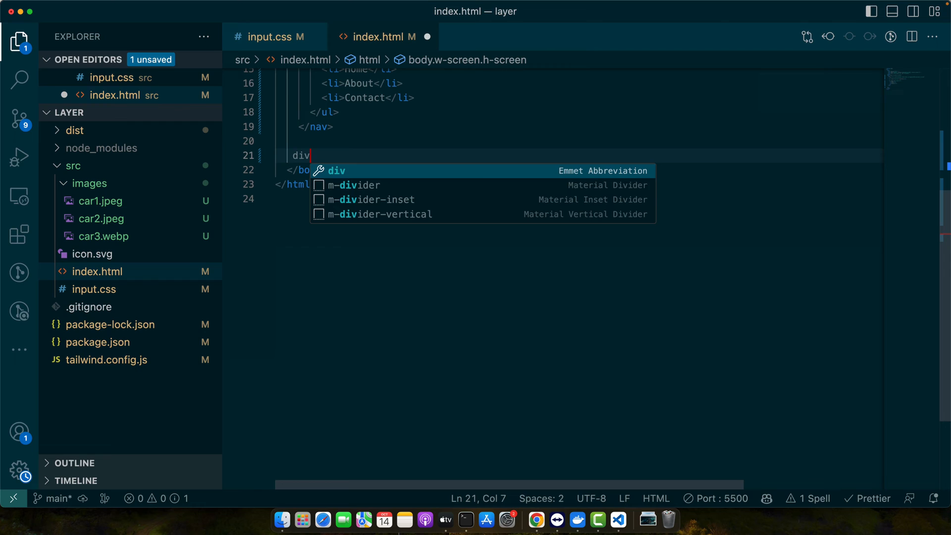
Step: Expand an Emmet abbreviation into a div with grid, grid-cols-3, gap2, md:grid-cols-6 and lg:grid-cols-12
type(".grid")
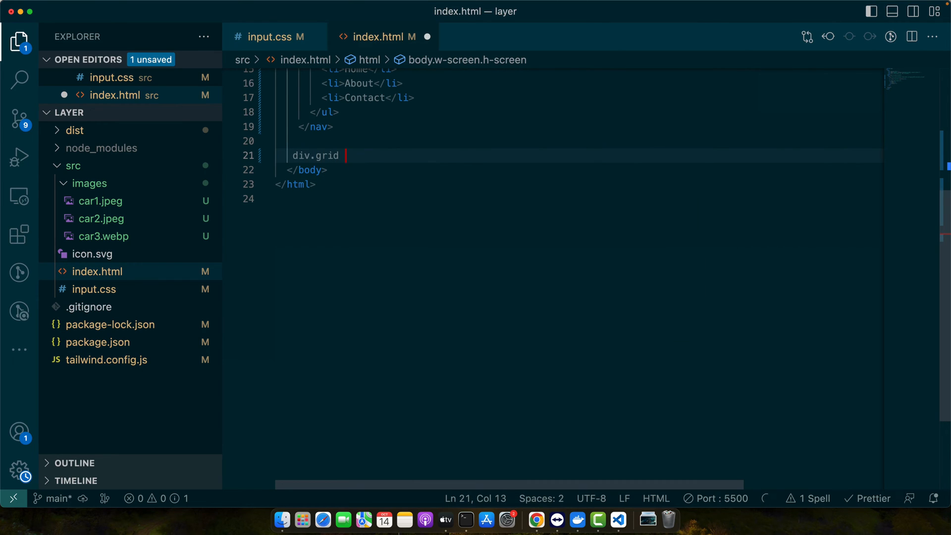
type(".grid-cols-")
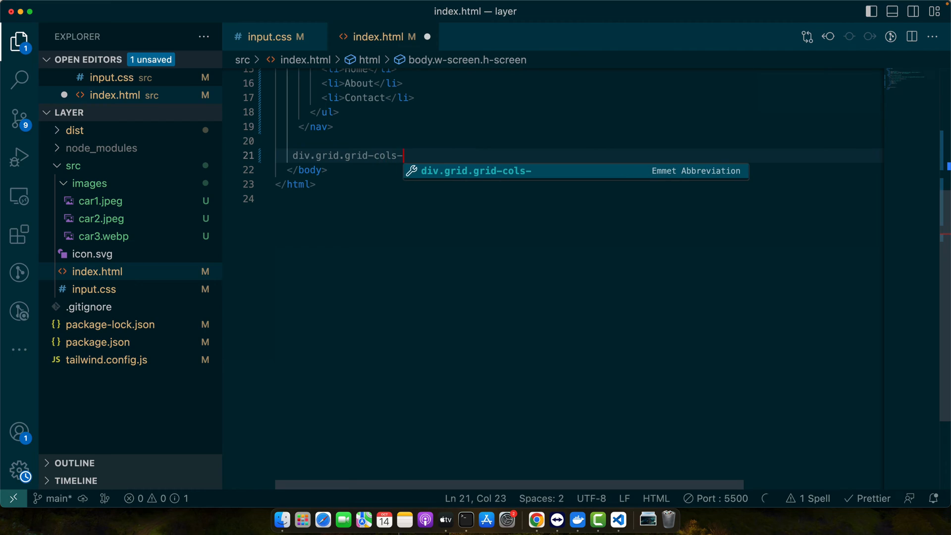
type("3.gap2")
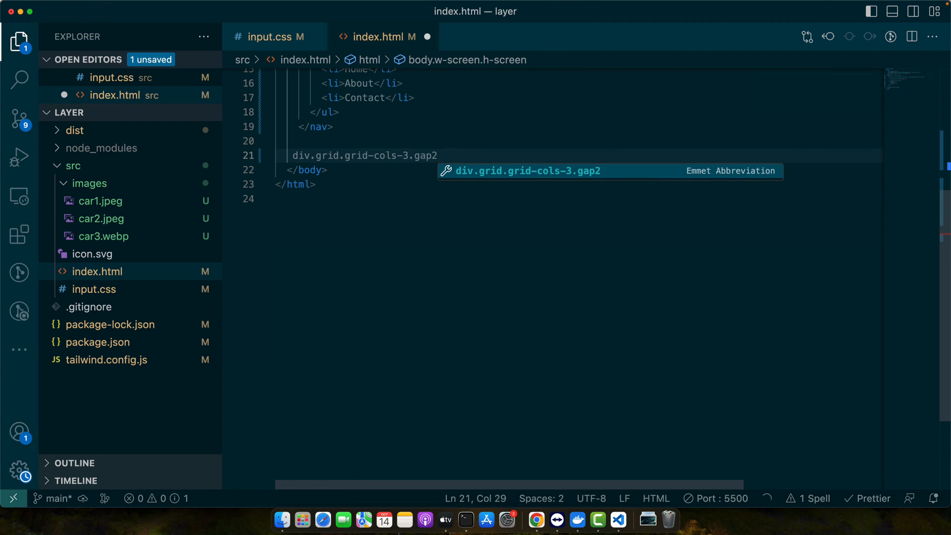
type(".md:g")
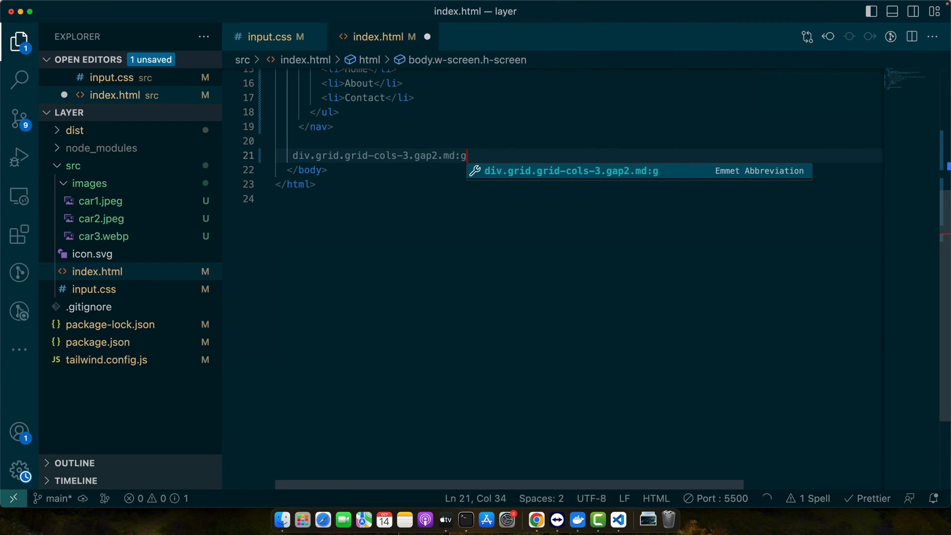
type("rid-cols")
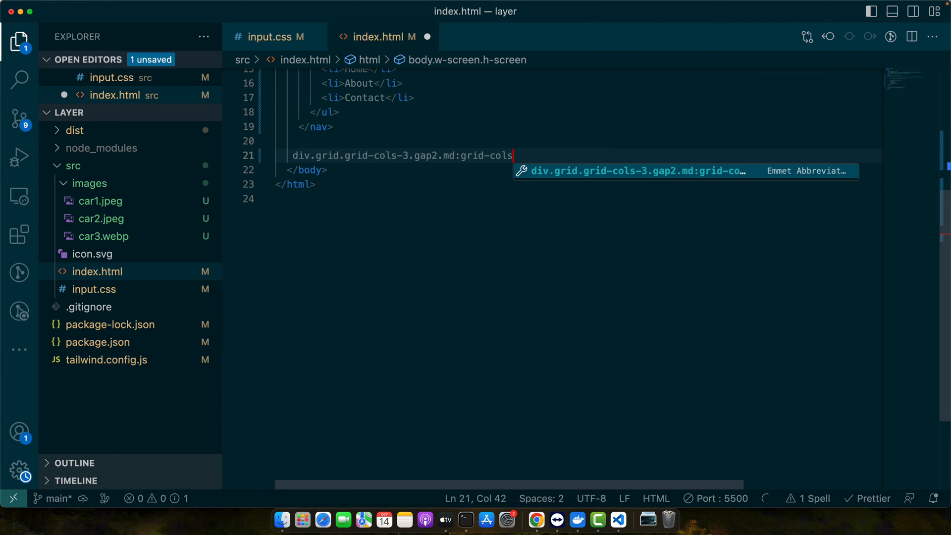
type("-6.lg:grid-cols-12")
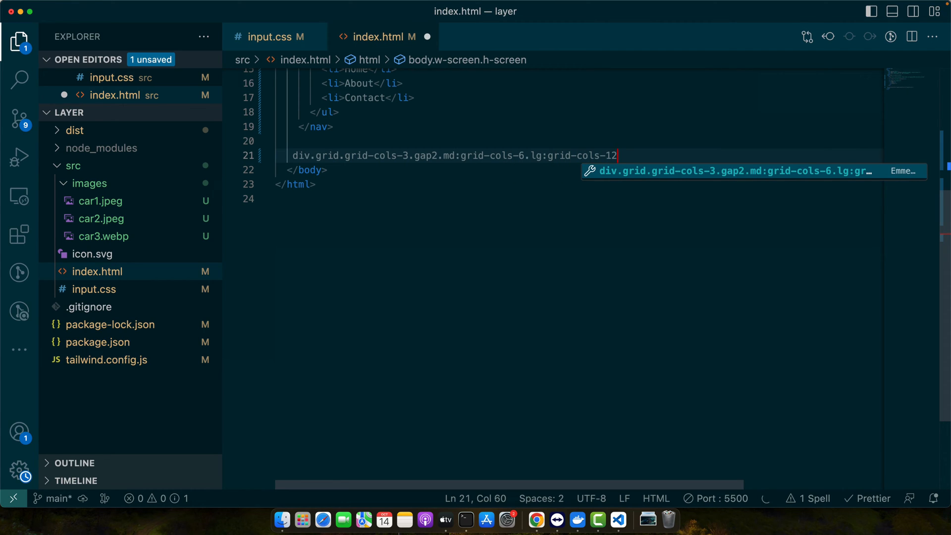
key("Tab")
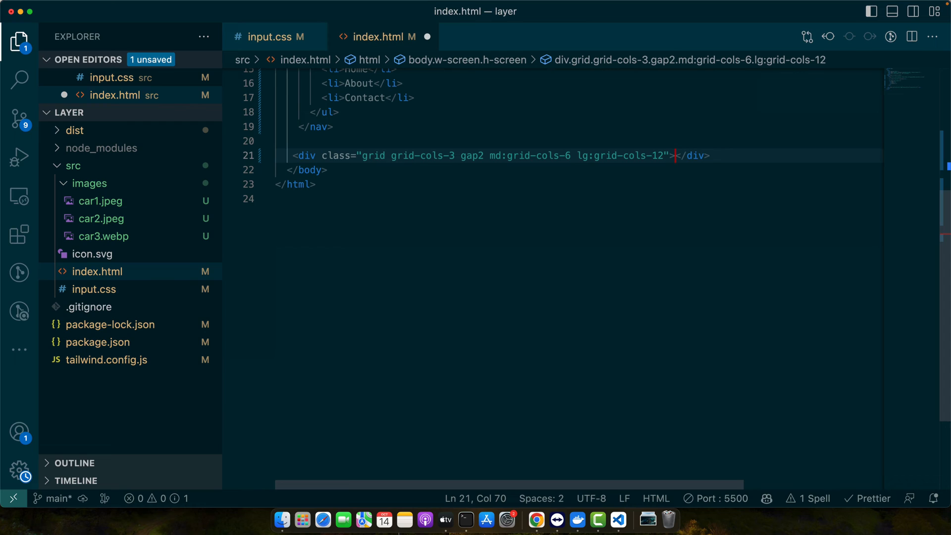
mouse_move(503, 169)
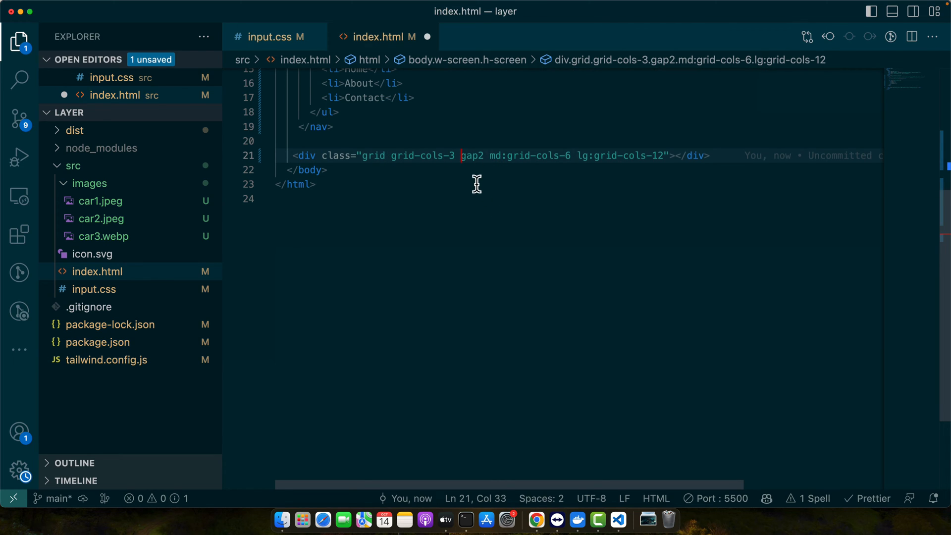
Step: Prefix the gap2 class with a hyphen to make it -gap2
double_click(472, 155)
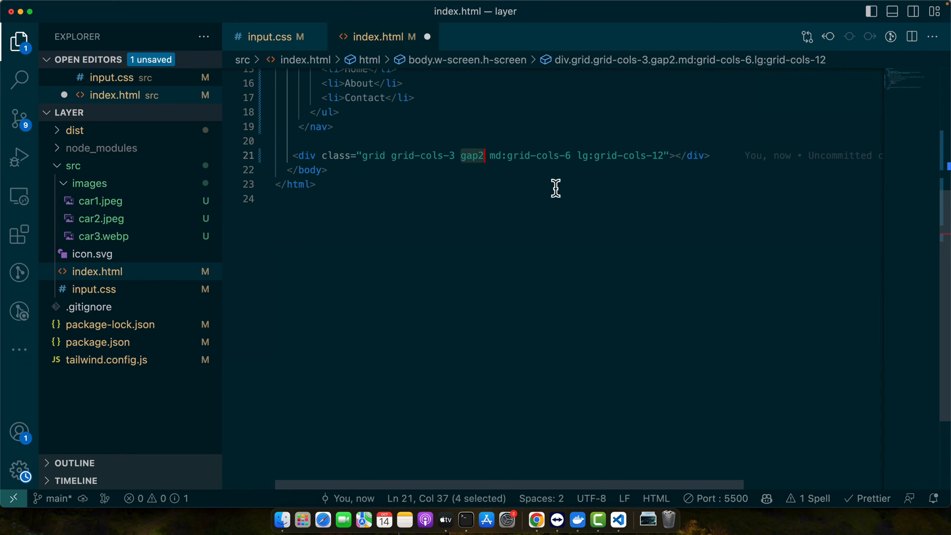
type("-")
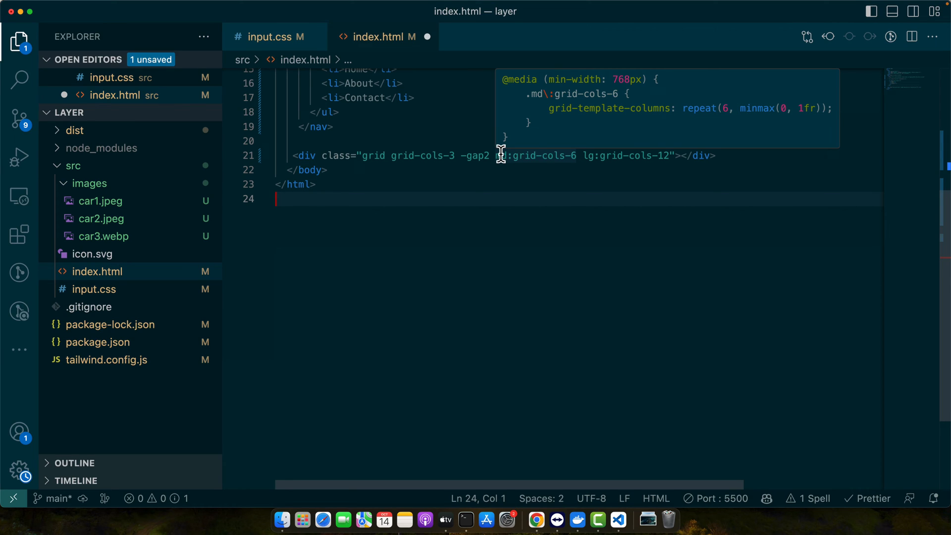
mouse_move(581, 165)
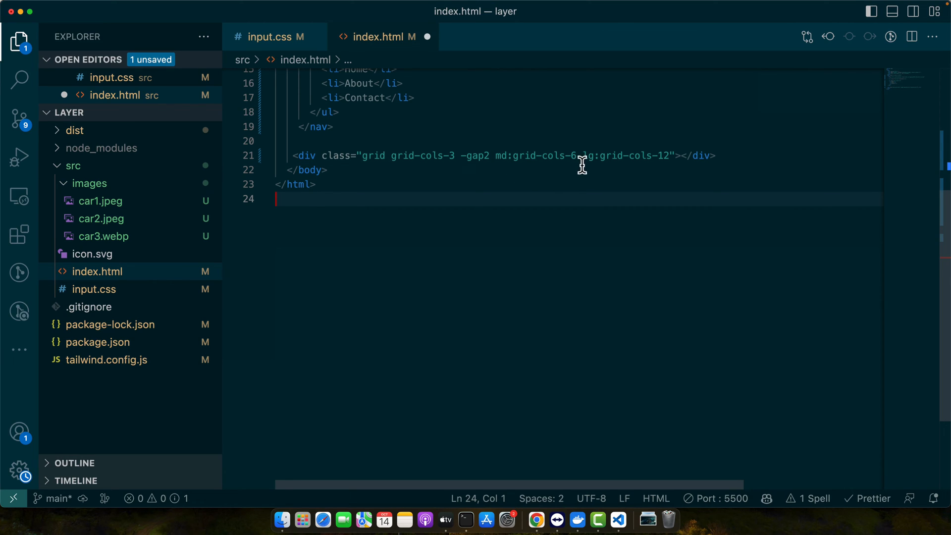
mouse_move(579, 160)
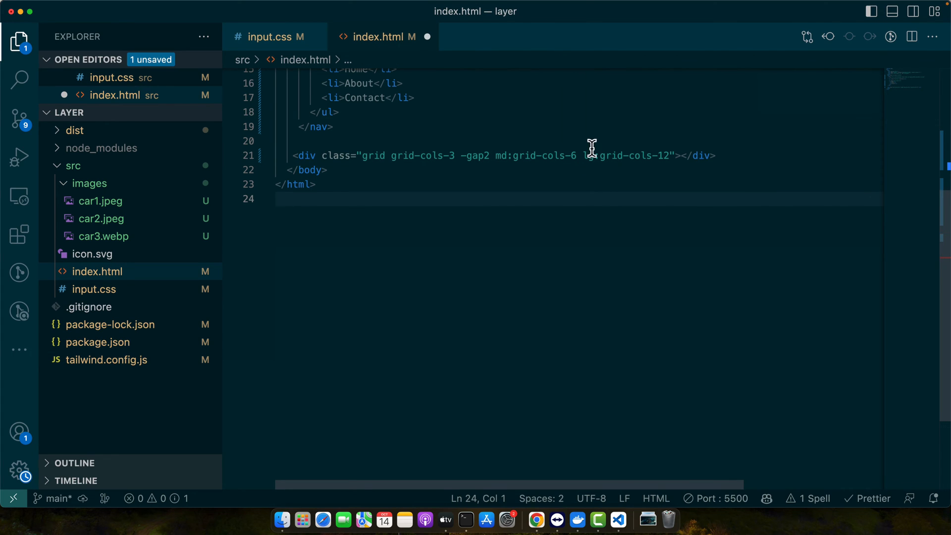
left_click(631, 156)
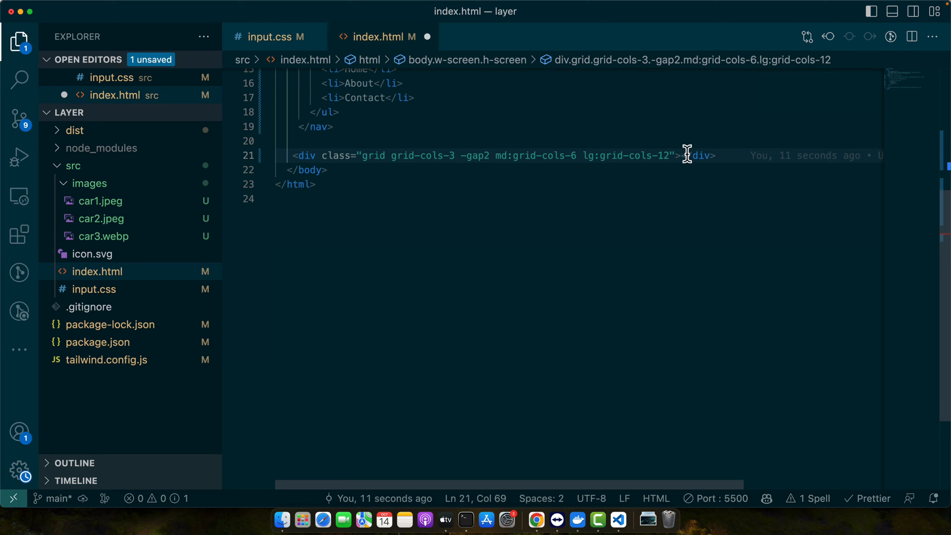
Step: Add img tags for car1.jpeg, car2.jpeg and car3.webp inside the grid div
key("Enter")
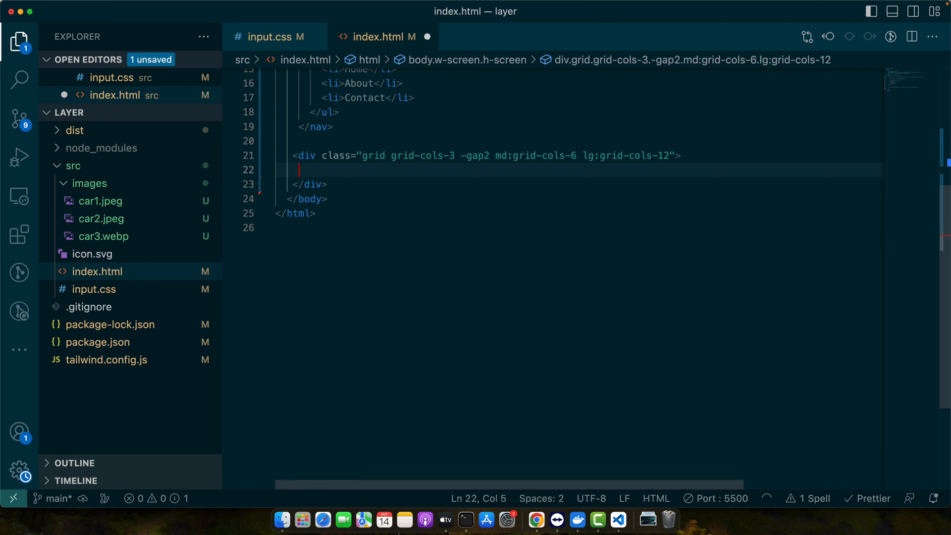
type("<img")
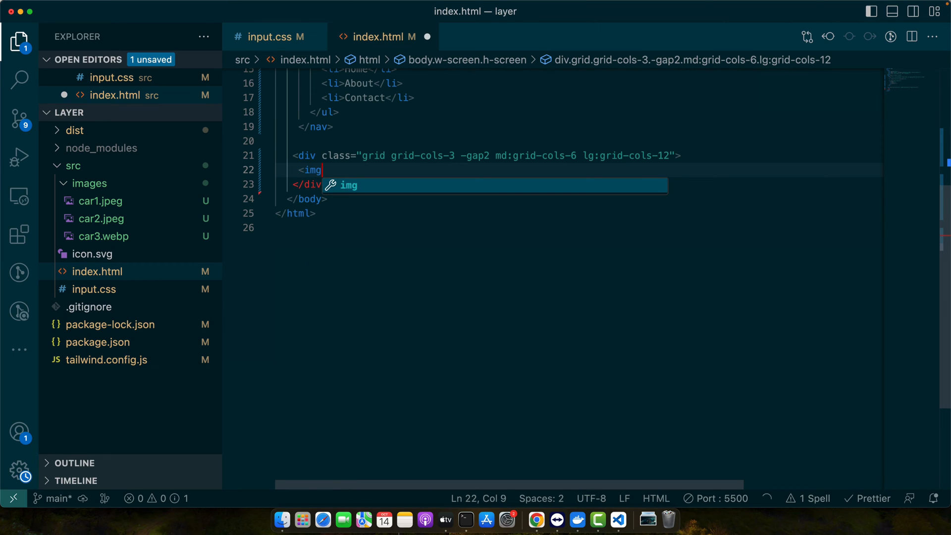
type("src")
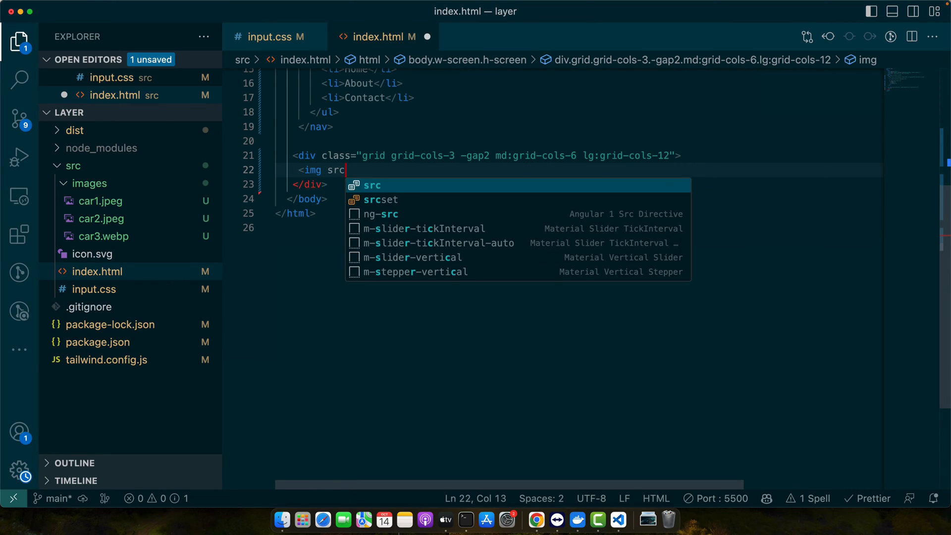
type("=\"/images/1.jpg\" alt=\"image\" class=\"col-span-3 md:col-span-2 lg:col-span-4\"")
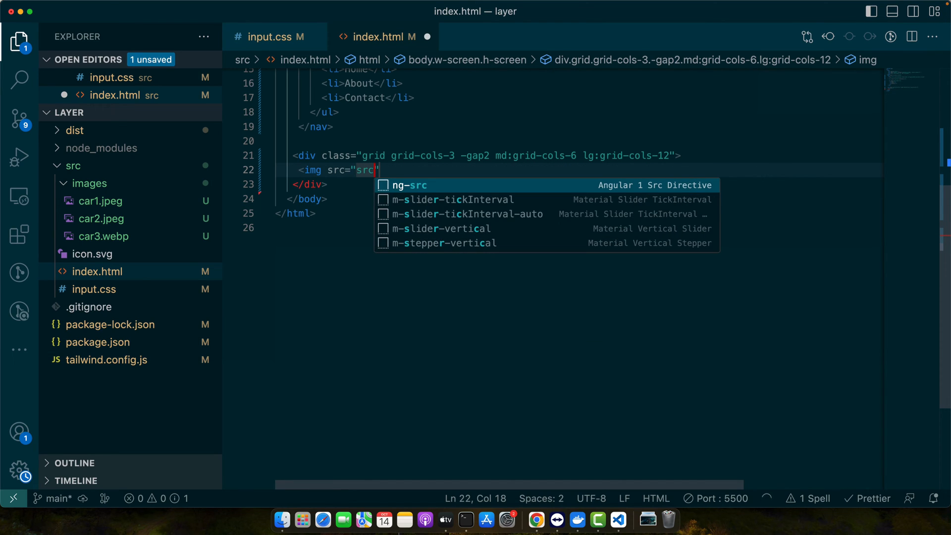
type("./images/car1.jpeg")
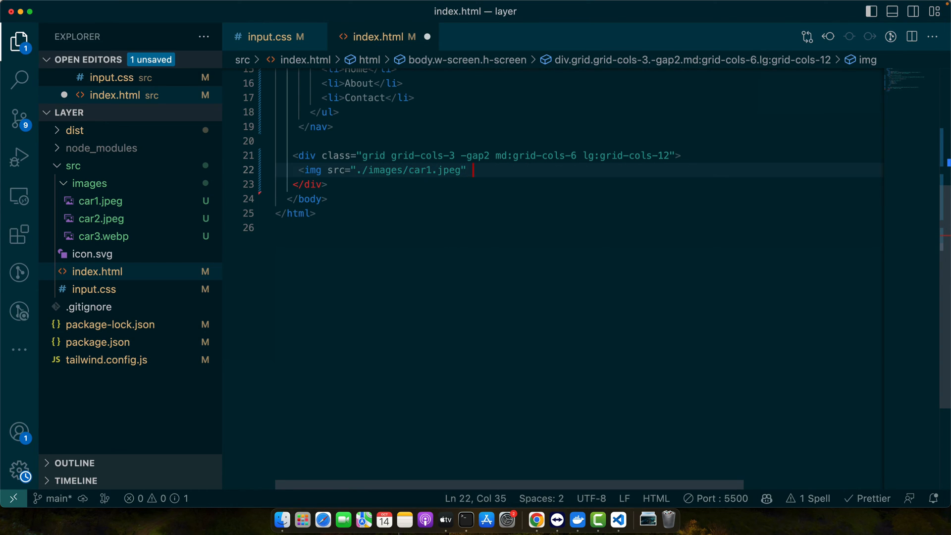
type("cla")
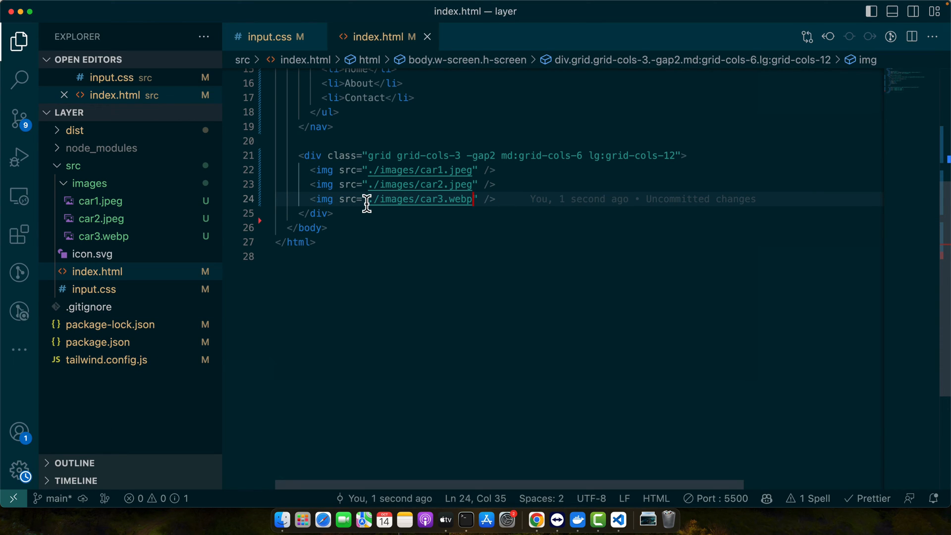
mouse_move(368, 170)
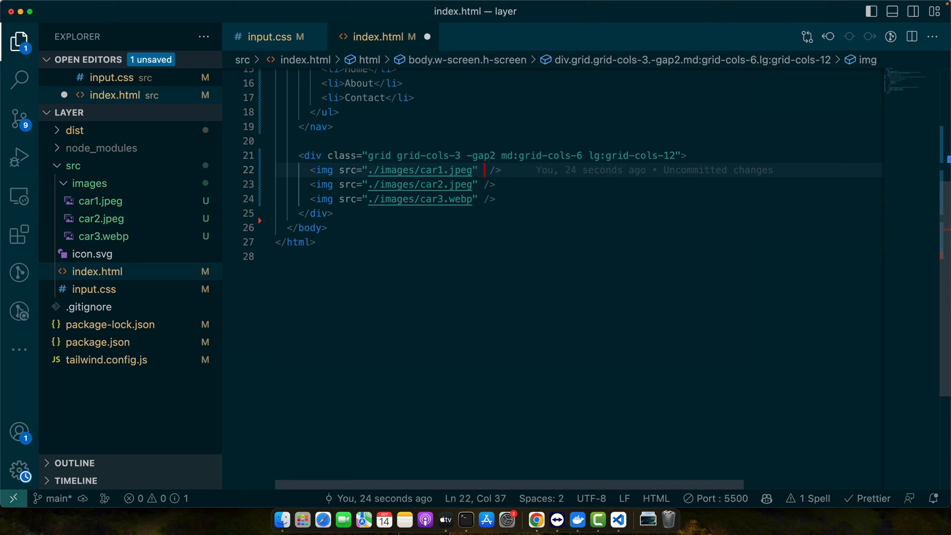
Step: Give the first car image class="w-full h-32 object-cover"
type("class=\"\"")
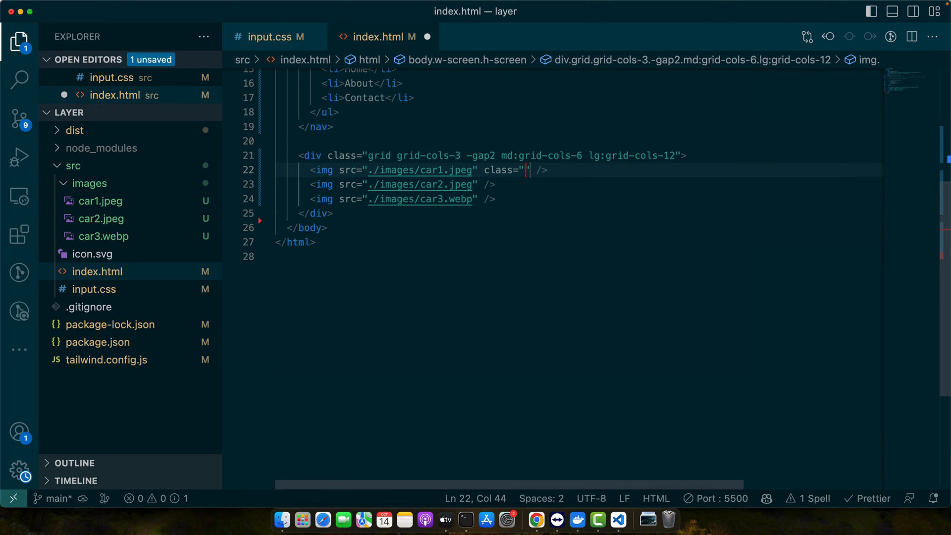
type("w-full")
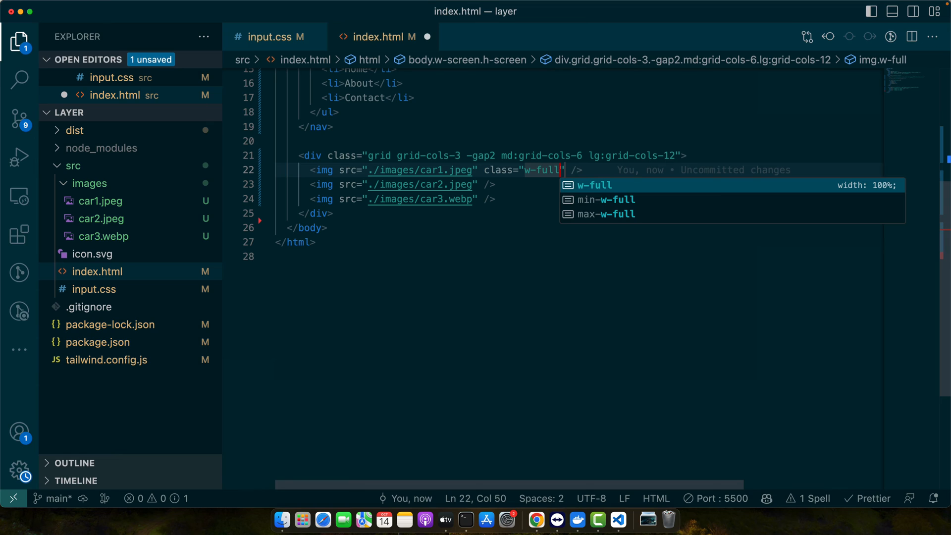
type("h-32")
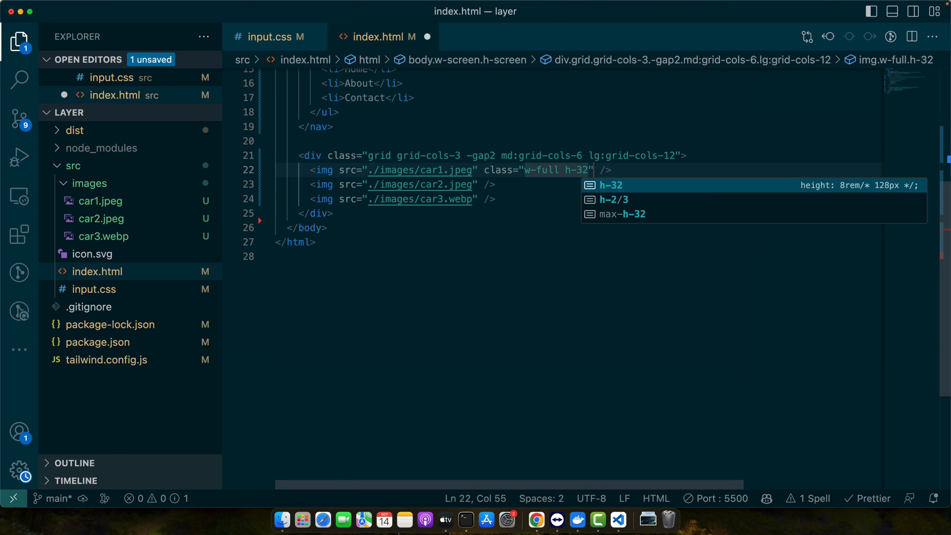
type("obje")
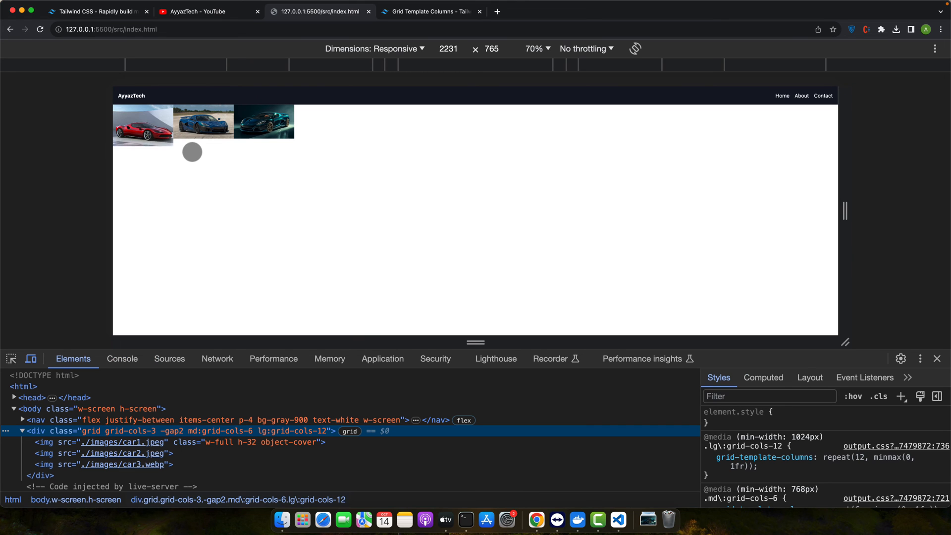
Step: Inspect the page, then add class="w-full h-32 object-cover" to the other car images
right_click(192, 152)
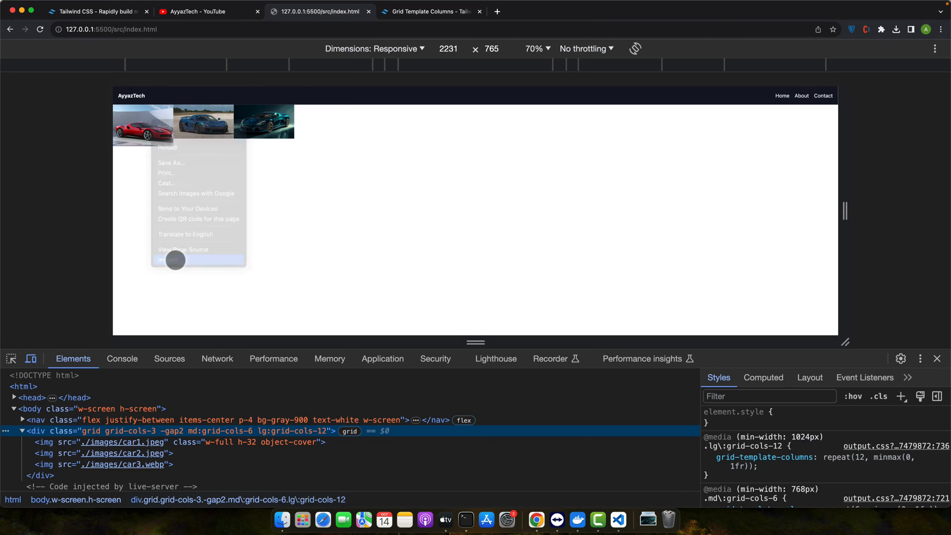
left_click(50, 442)
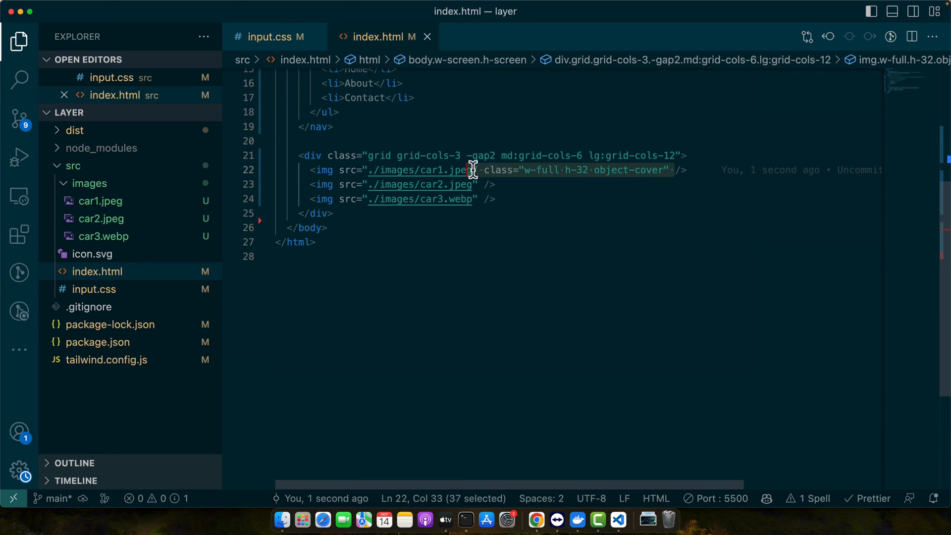
type("class=\"w-full h-32 object-cover\"")
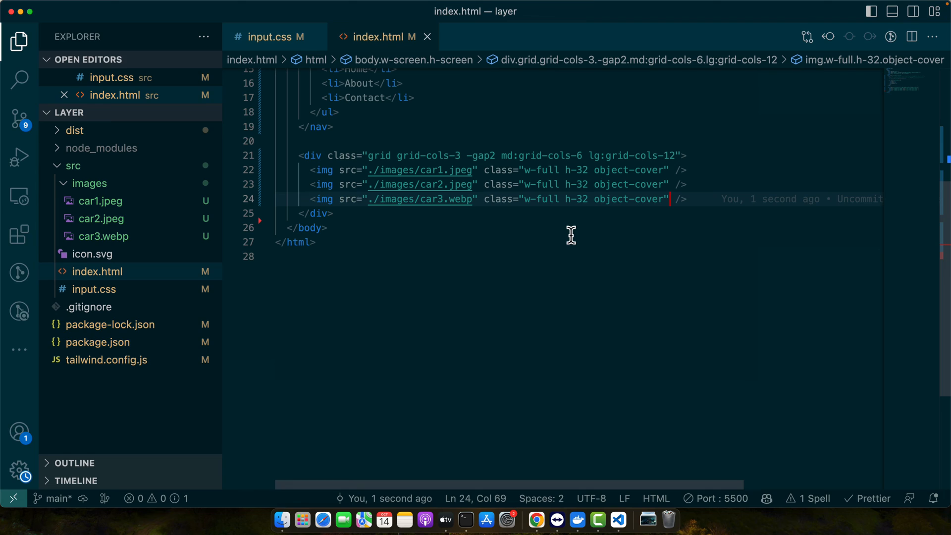
mouse_move(512, 256)
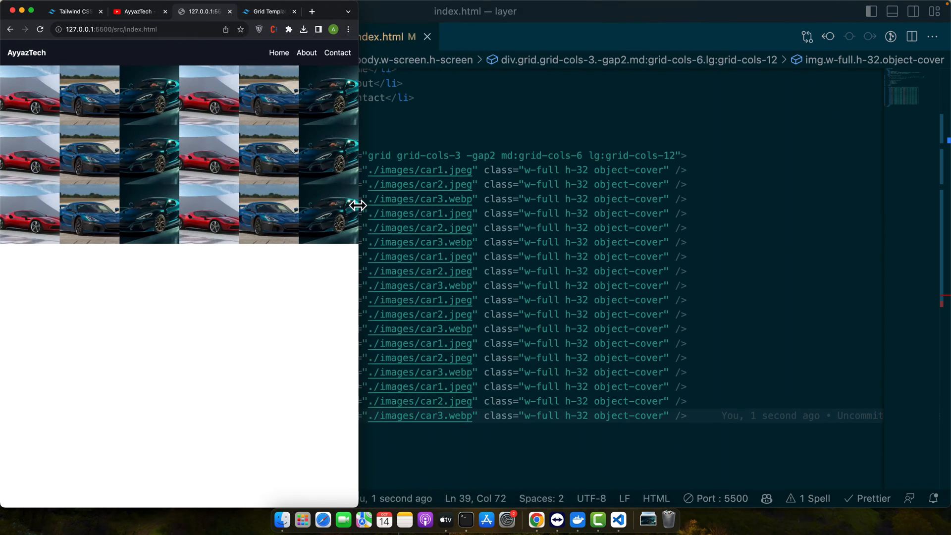
Step: Narrow the Chrome window to test the column breakpoints and dismiss the iCloud warning
left_click_drag(358, 206, 470, 213)
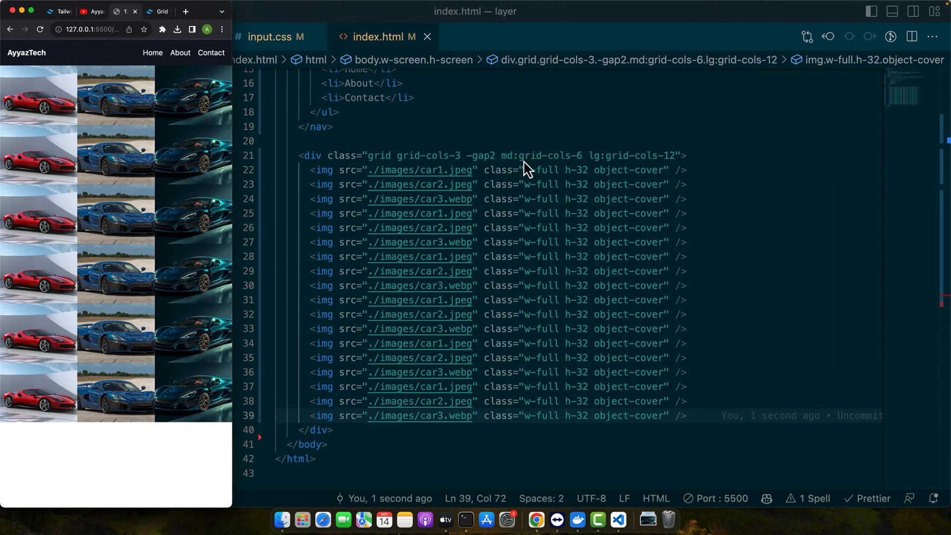
mouse_move(158, 248)
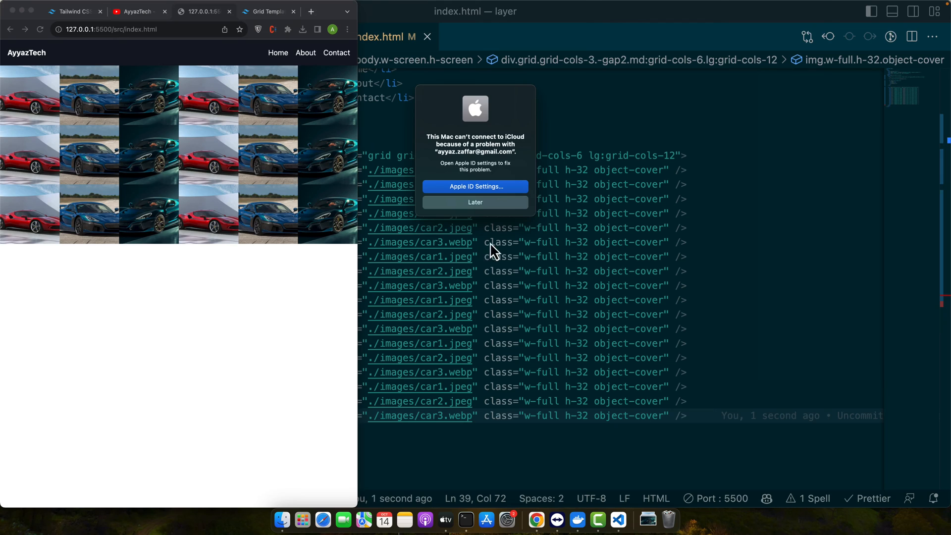
left_click(475, 202)
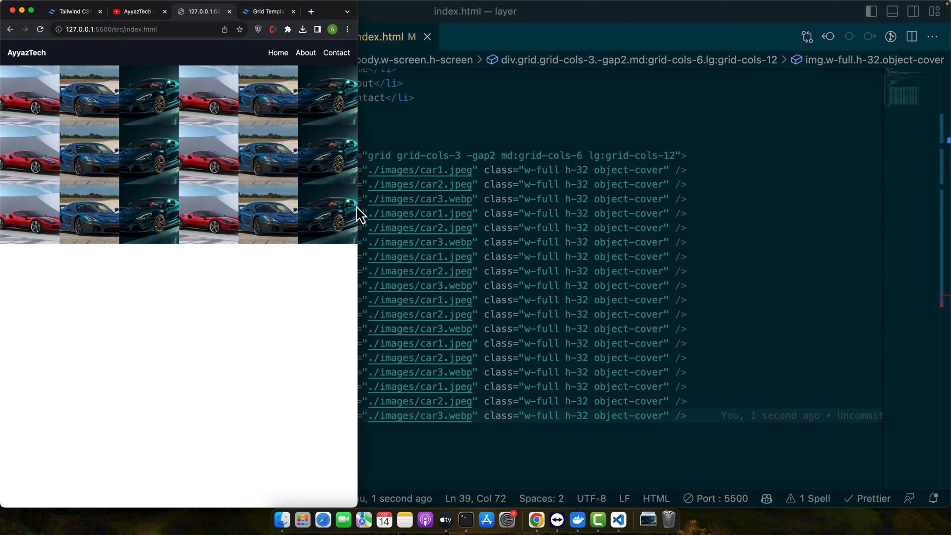
mouse_move(358, 334)
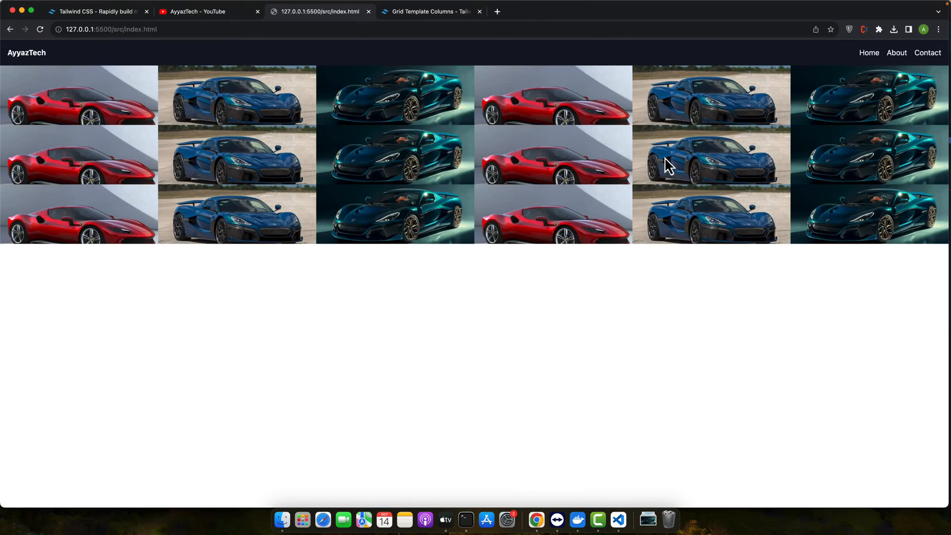
Step: Switch the images to h-96 and the grid to lg:grid-cols-2, scrolling the preview to check
left_click(619, 519)
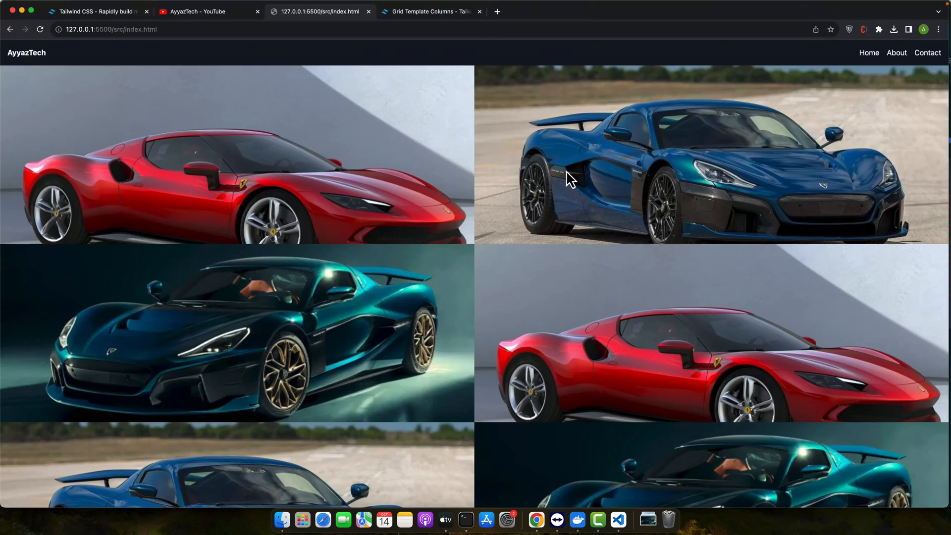
scroll("down", 3)
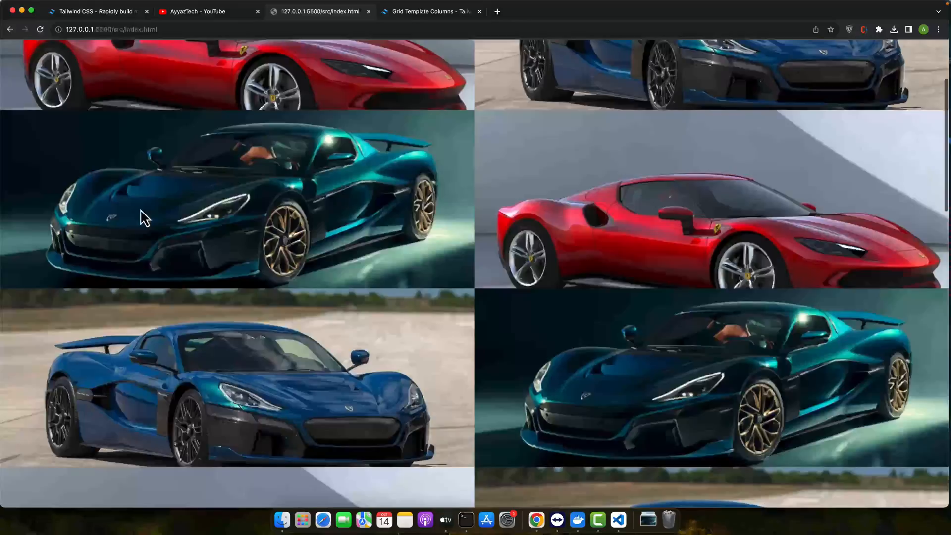
left_click(617, 519)
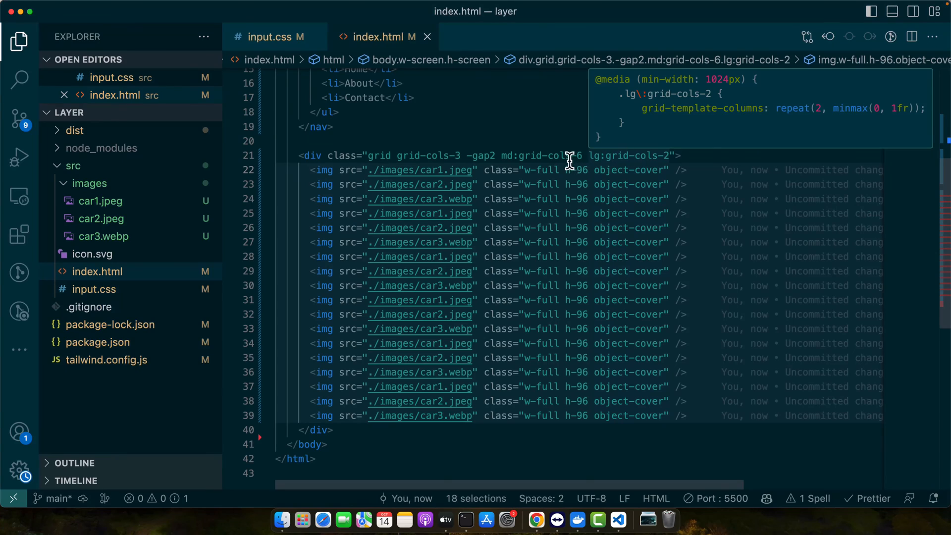